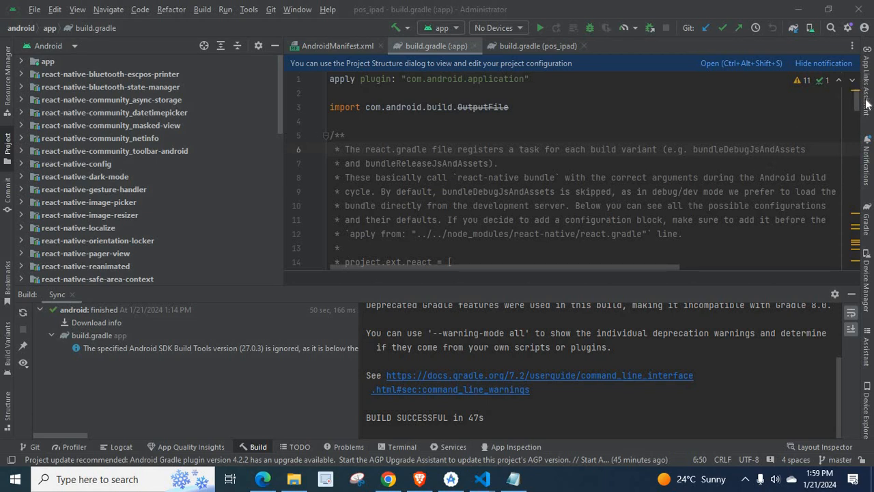
pyautogui.moveTo(869, 298)
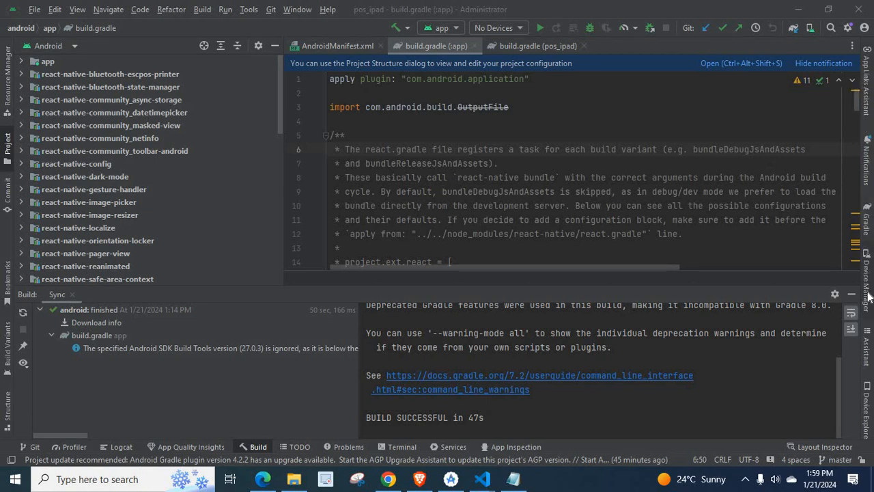
# - Reopen Device Manager from the Tools menu, confirming no devices are connected
pyautogui.click(866, 273)
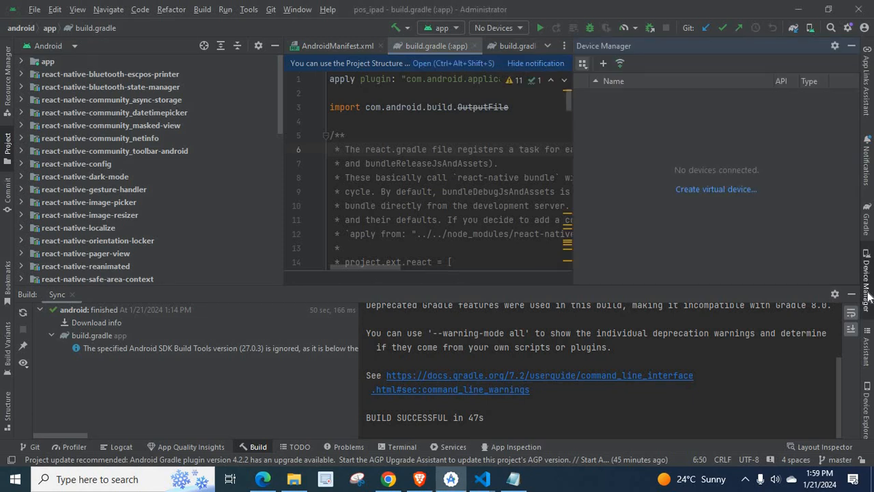
pyautogui.moveTo(706, 252)
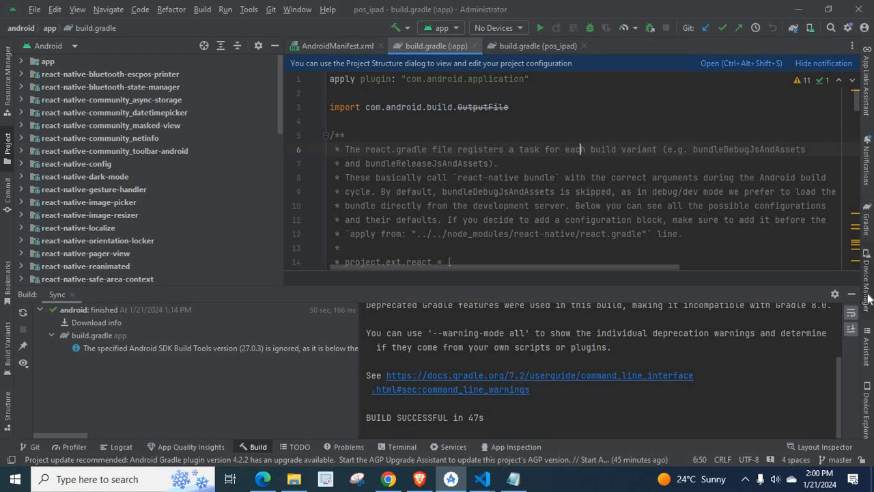
pyautogui.moveTo(259, 64)
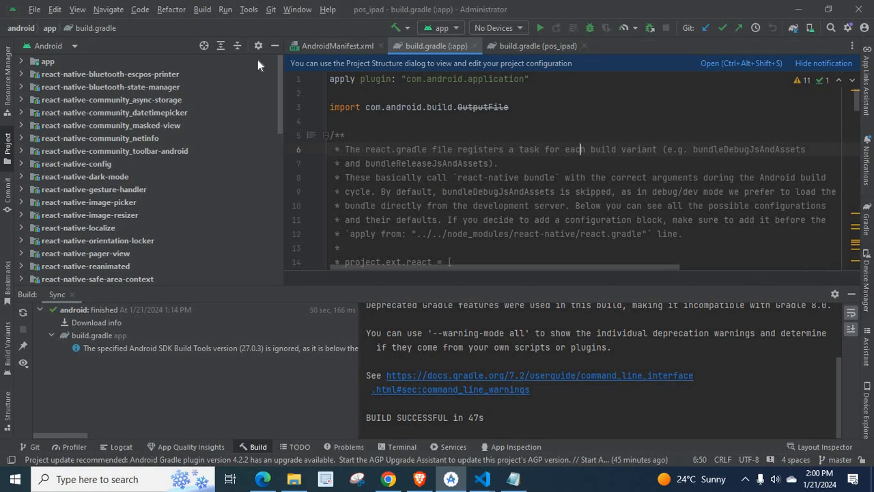
pyautogui.click(249, 9)
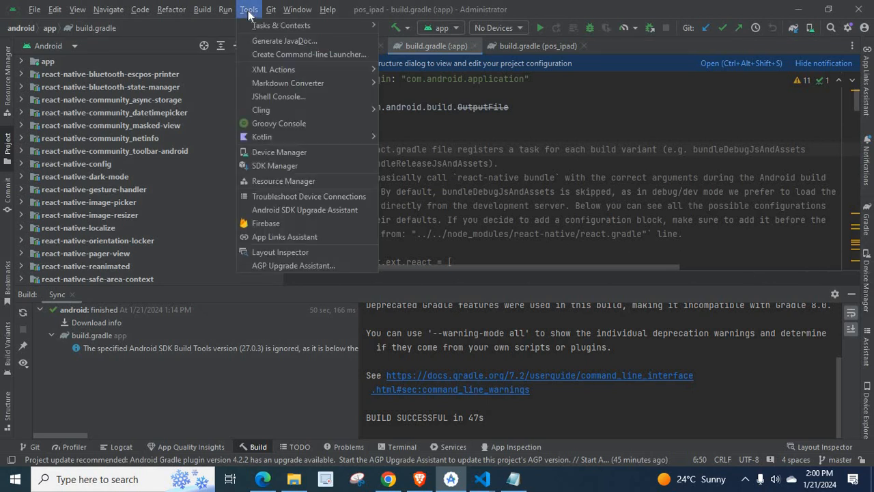
pyautogui.moveTo(288, 83)
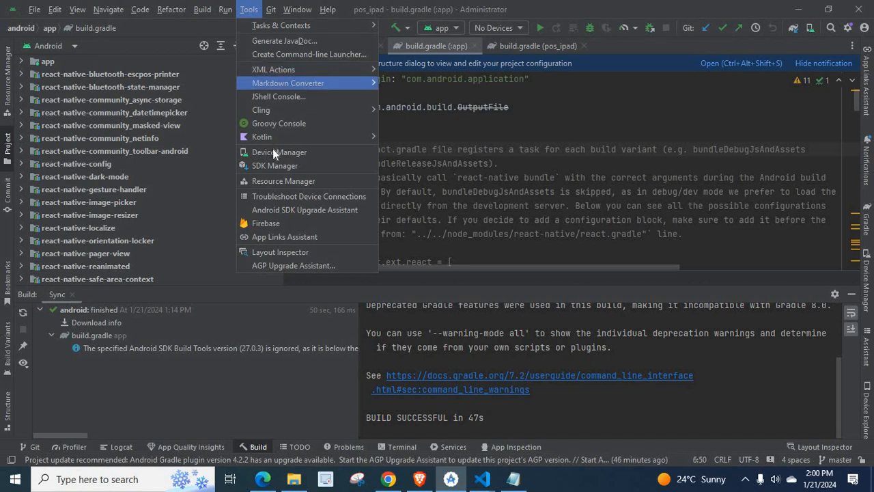
pyautogui.click(278, 151)
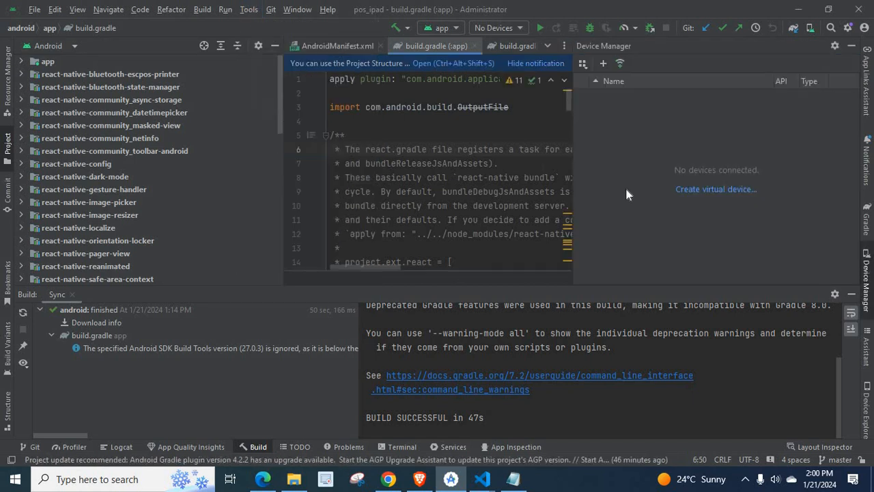
pyautogui.moveTo(716, 189)
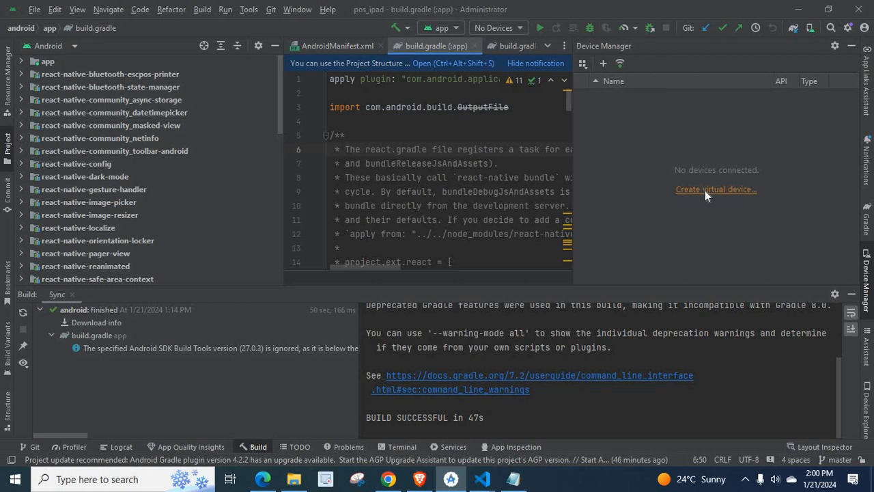
# - Begin a new virtual device and browse the Wear OS and Automotive hardware categories
pyautogui.click(716, 189)
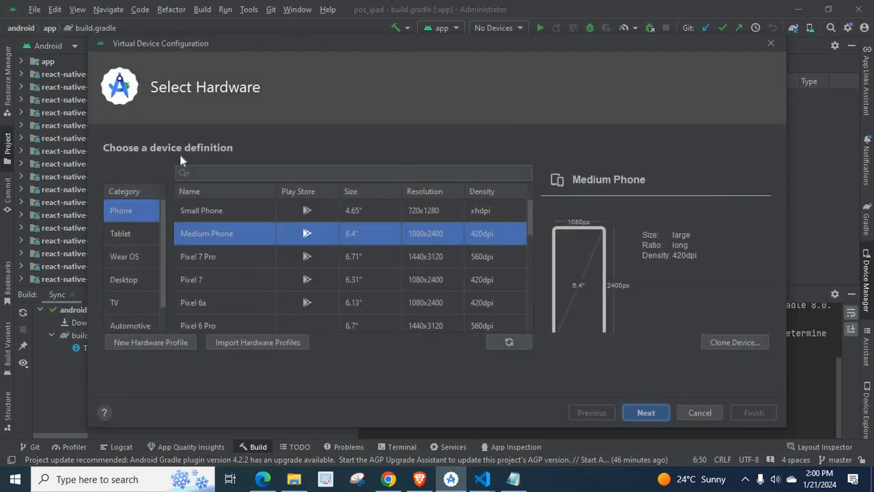
pyautogui.moveTo(164, 97)
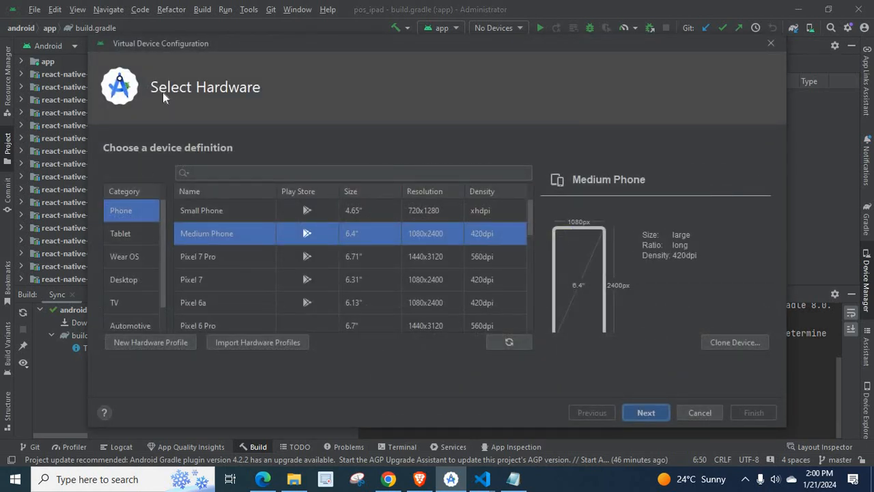
pyautogui.moveTo(248, 154)
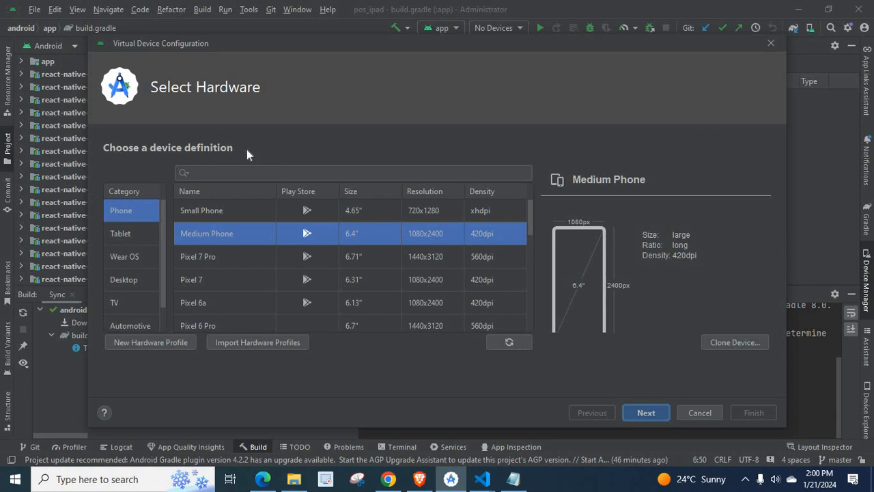
pyautogui.moveTo(162, 215)
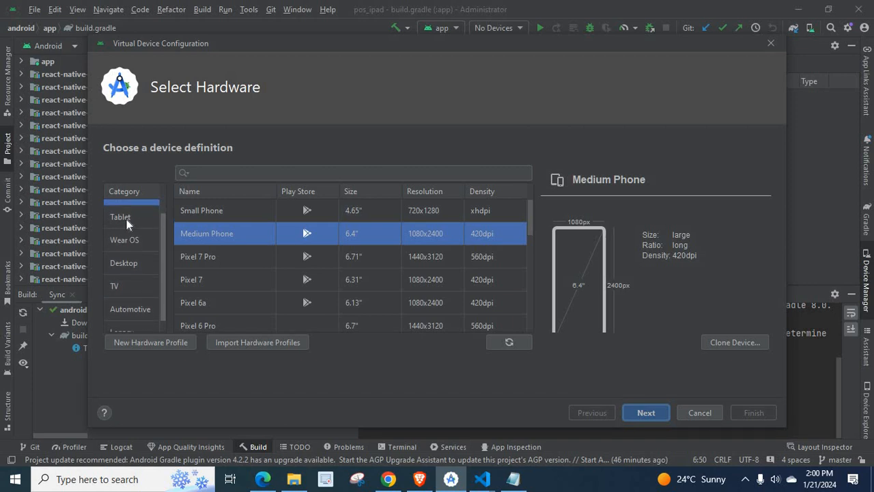
pyautogui.click(124, 239)
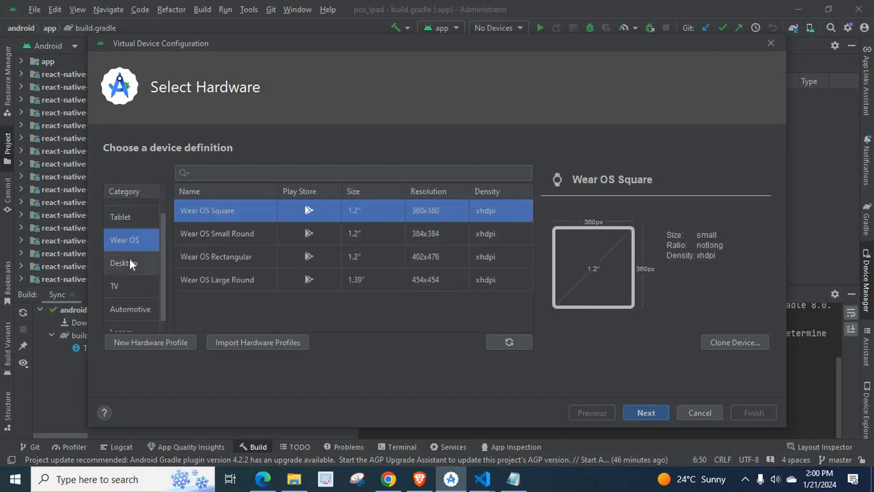
pyautogui.click(131, 309)
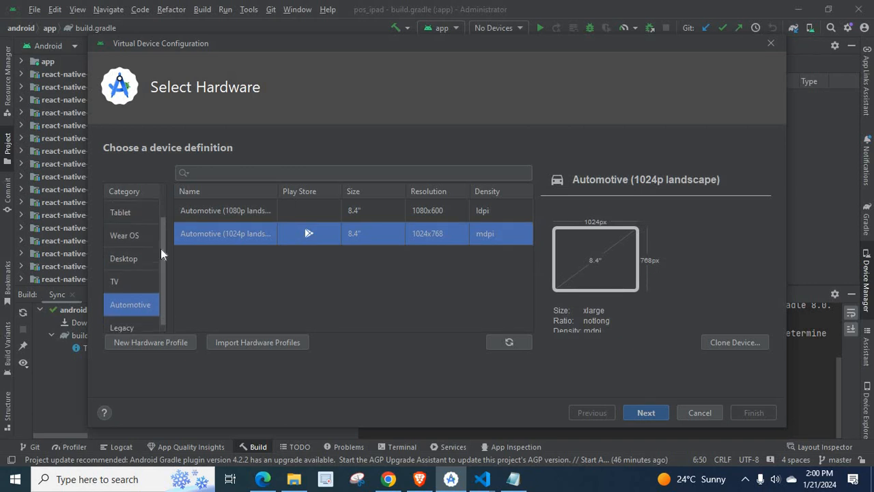
pyautogui.scroll(3)
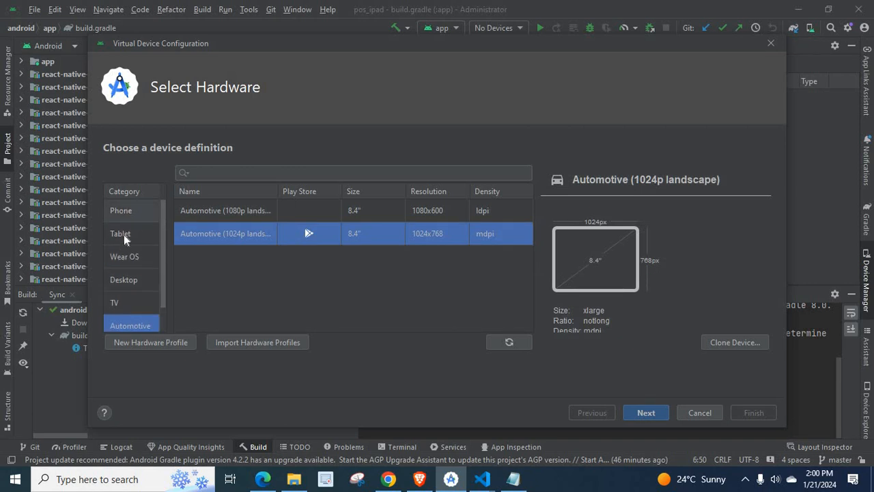
# - Toggle between Phone and Tablet categories, ending with Pixel Tablet (10.95", 2560x1600) selected
pyautogui.click(120, 233)
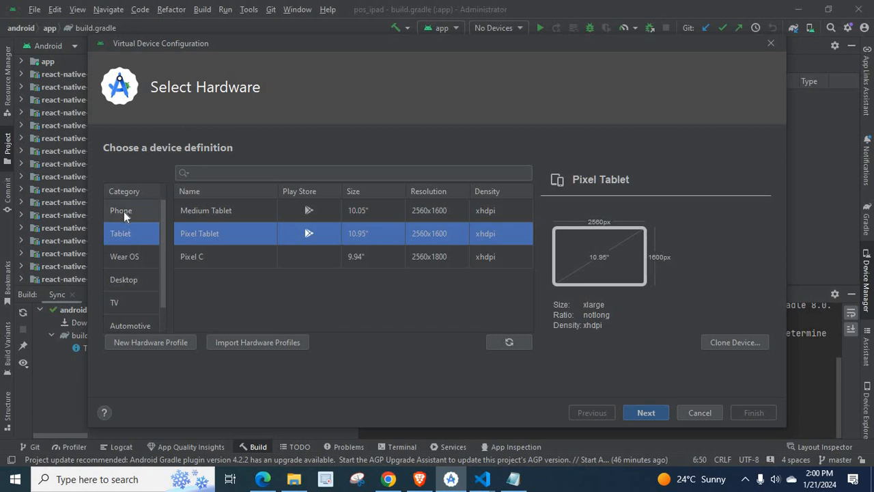
pyautogui.click(121, 211)
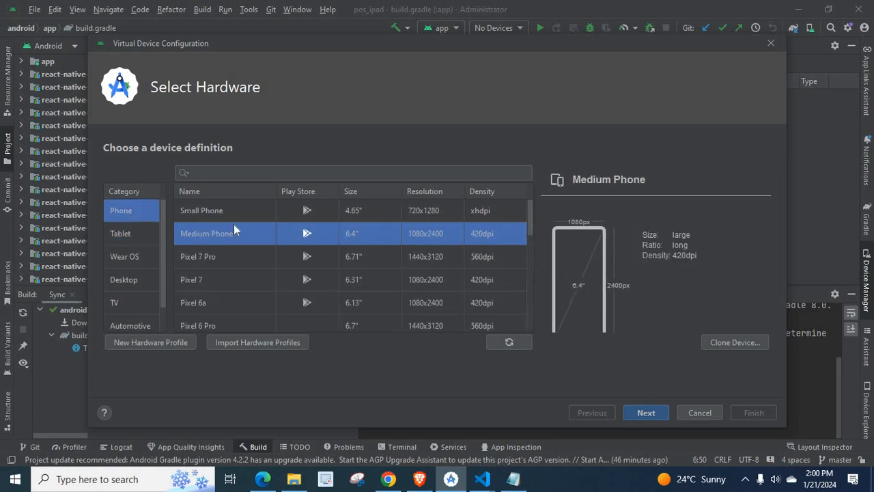
pyautogui.click(121, 233)
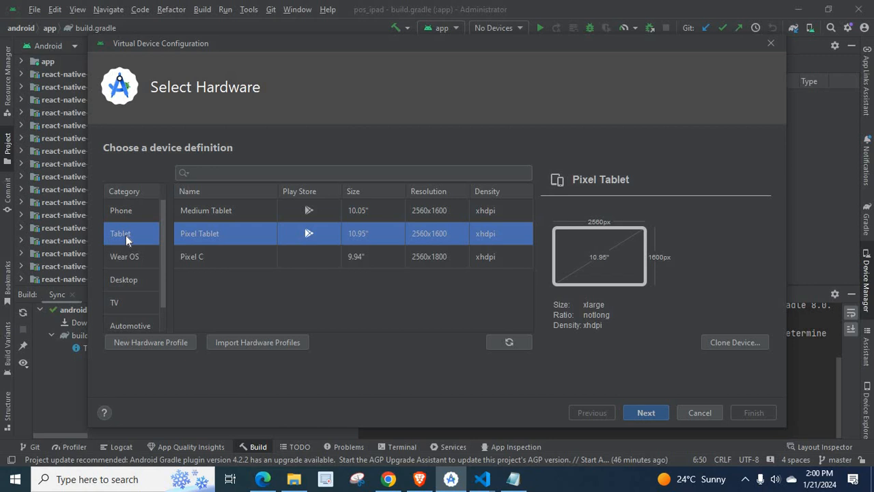
pyautogui.moveTo(146, 237)
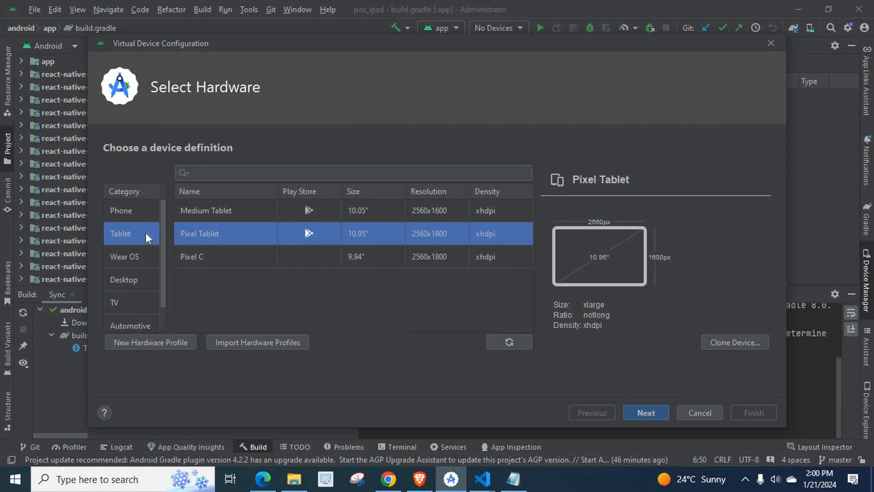
pyautogui.click(121, 210)
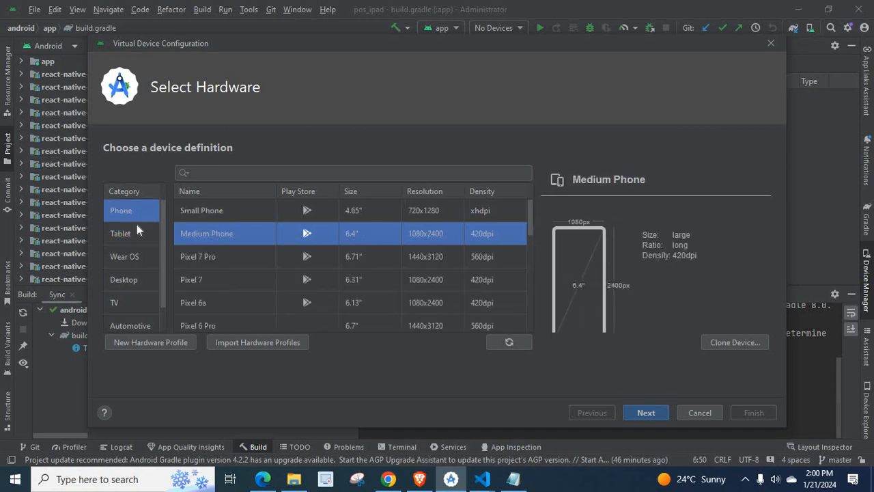
pyautogui.click(120, 233)
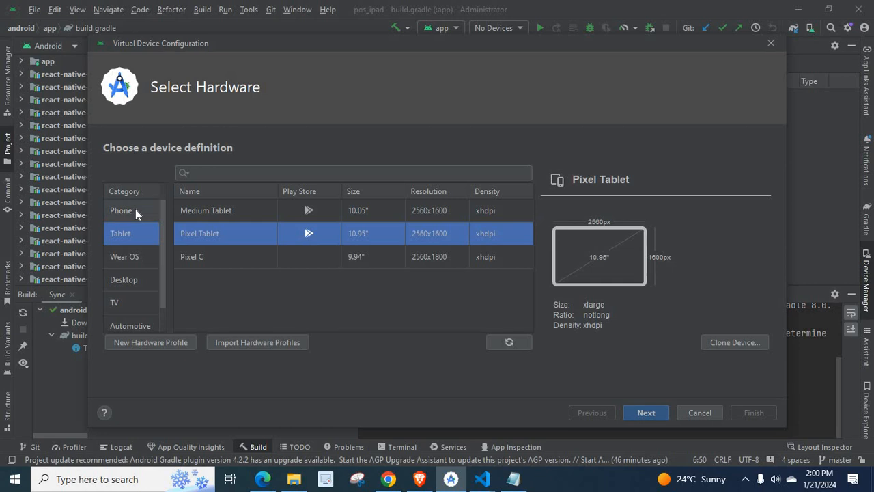
pyautogui.click(121, 210)
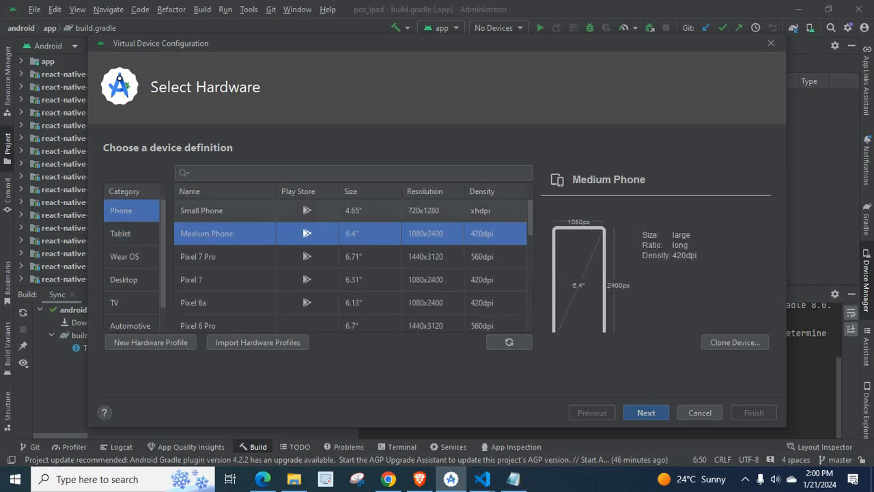
pyautogui.moveTo(254, 205)
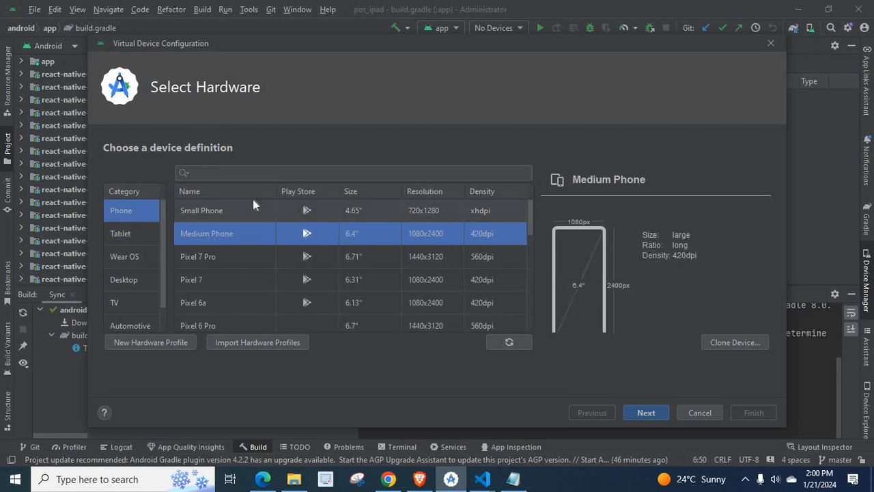
pyautogui.click(121, 233)
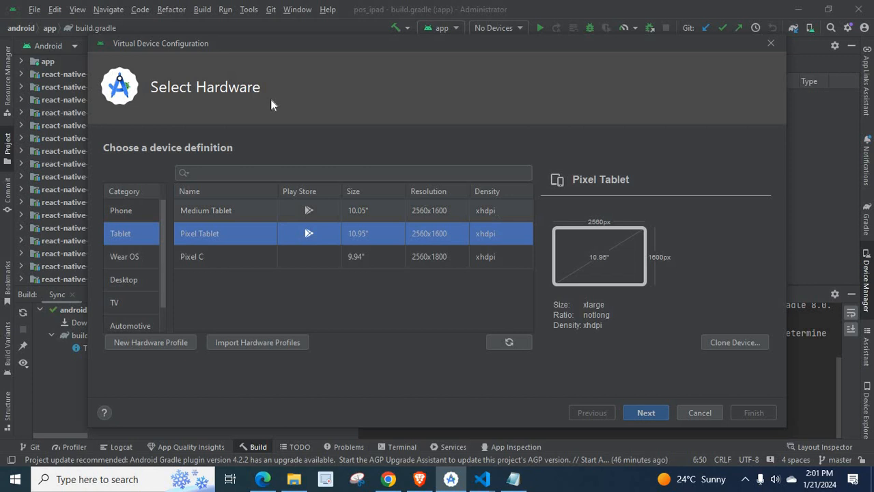
pyautogui.moveTo(265, 134)
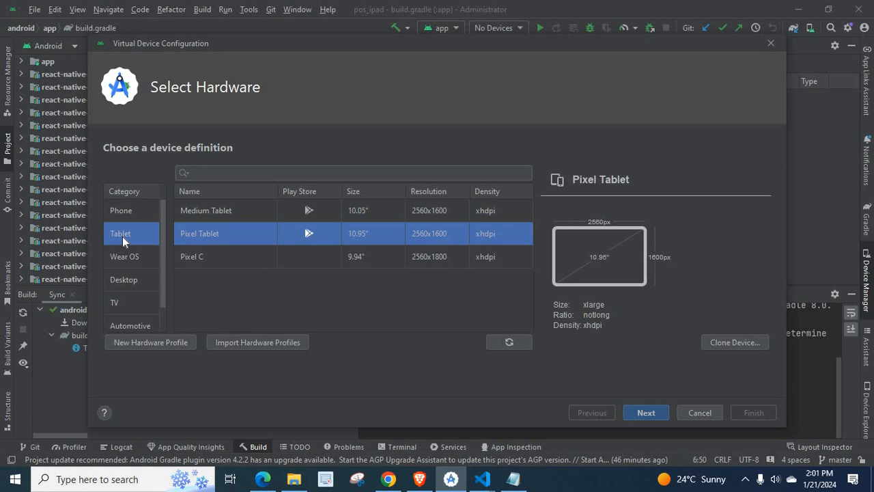
pyautogui.moveTo(217, 239)
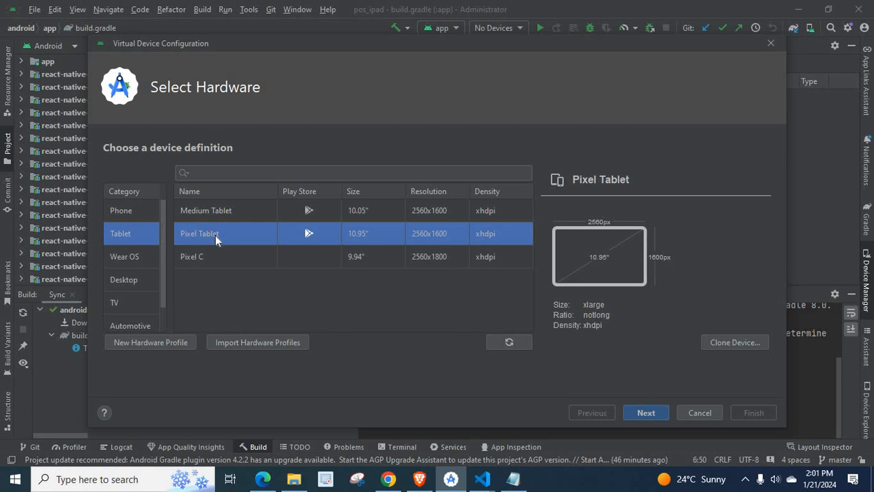
pyautogui.moveTo(375, 233)
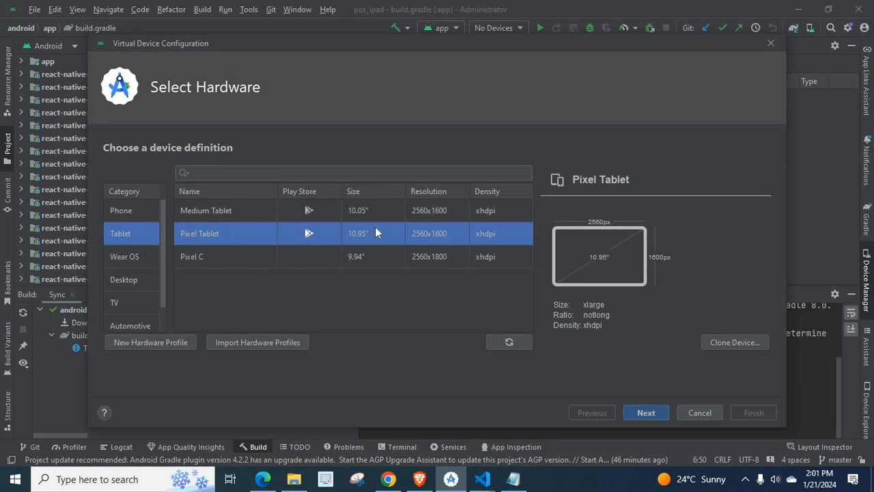
pyautogui.moveTo(356, 202)
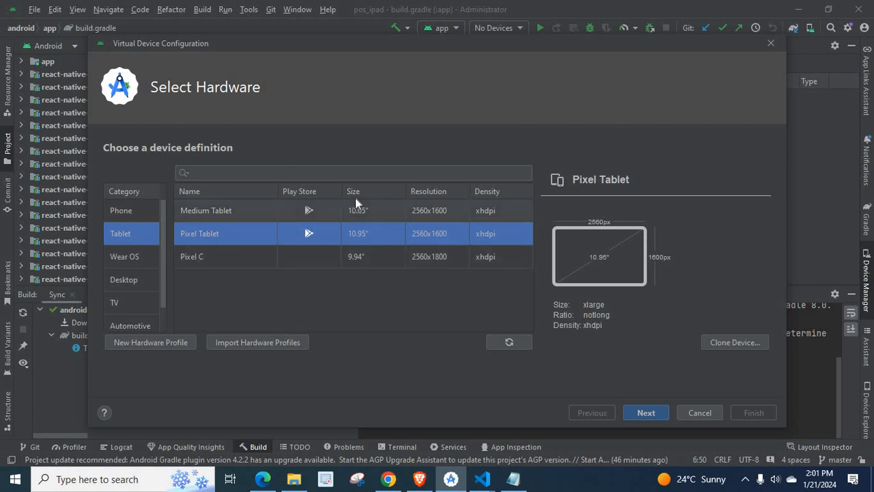
pyautogui.moveTo(478, 242)
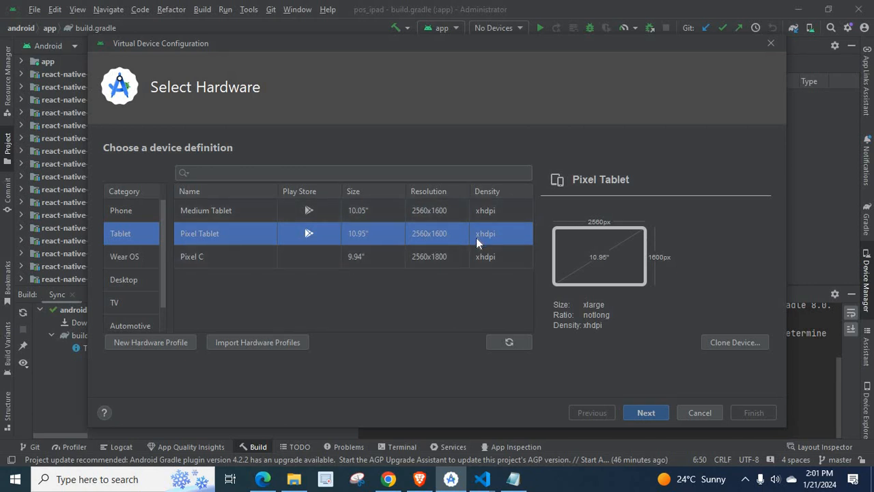
pyautogui.moveTo(286, 233)
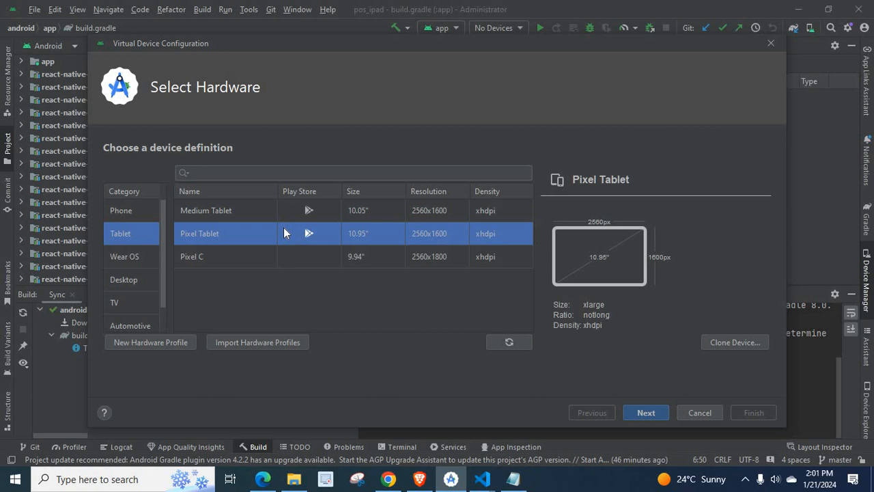
pyautogui.moveTo(200, 233)
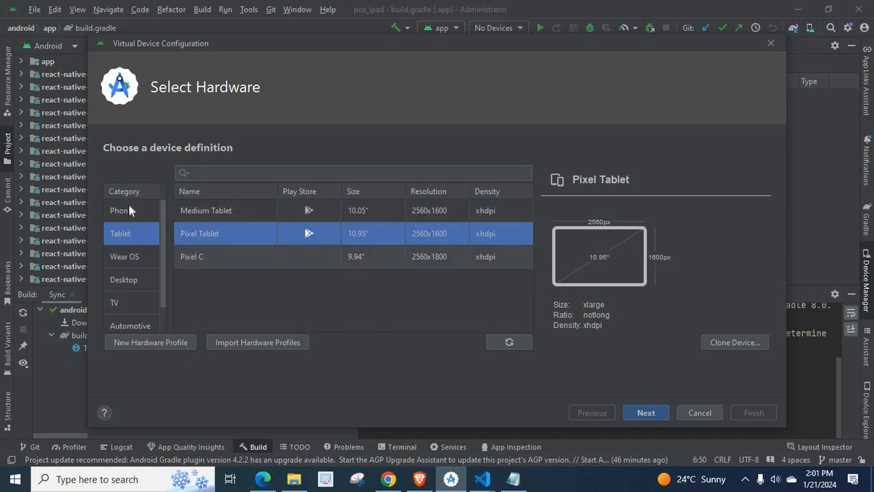
pyautogui.click(121, 210)
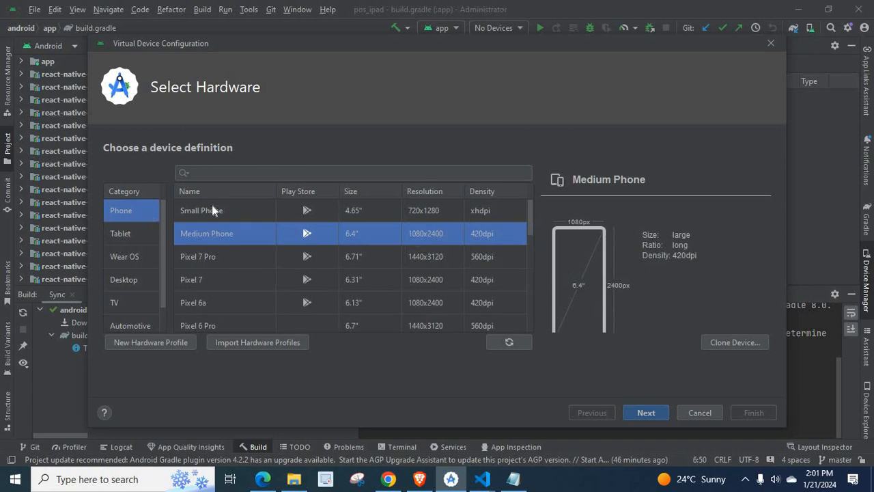
pyautogui.moveTo(198, 267)
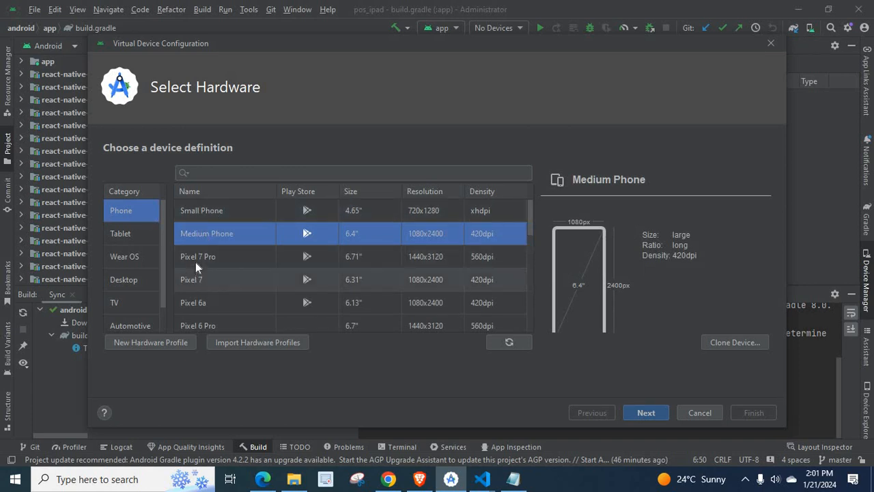
pyautogui.moveTo(443, 263)
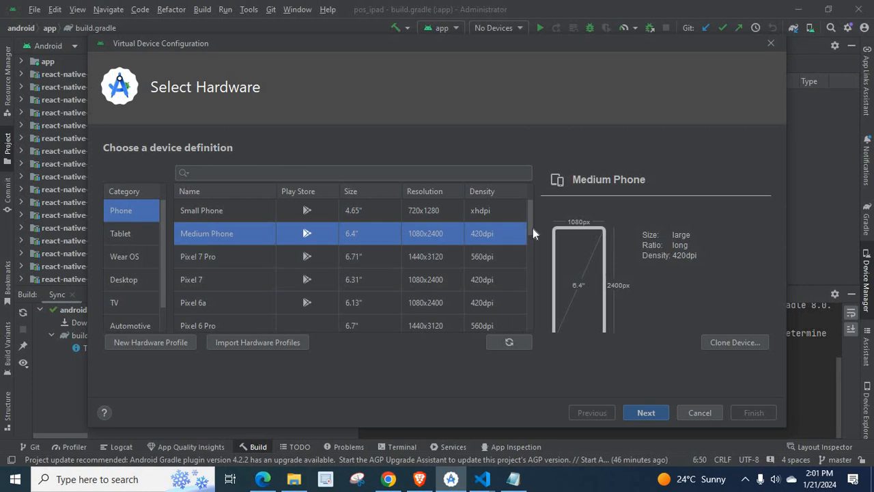
pyautogui.moveTo(130, 246)
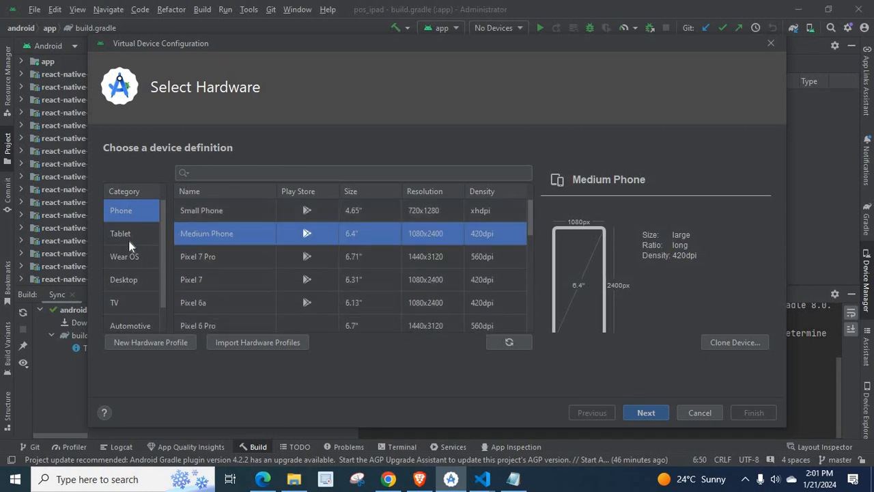
pyautogui.click(120, 233)
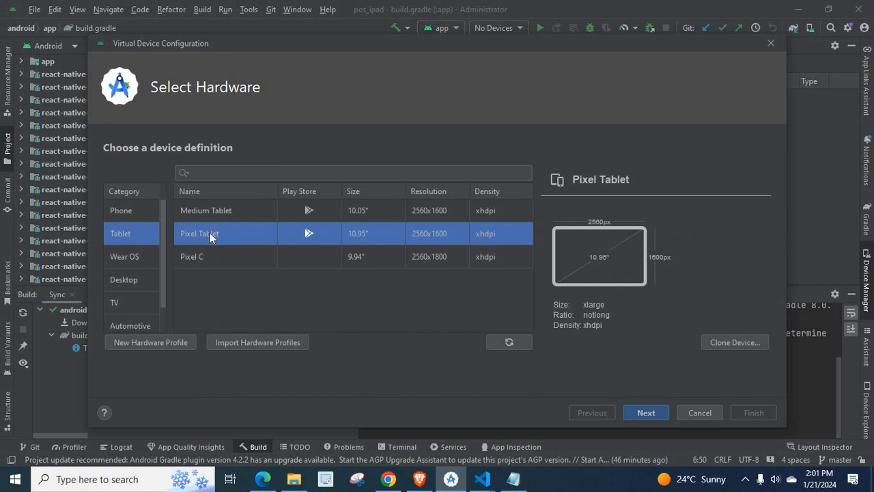
pyautogui.moveTo(564, 265)
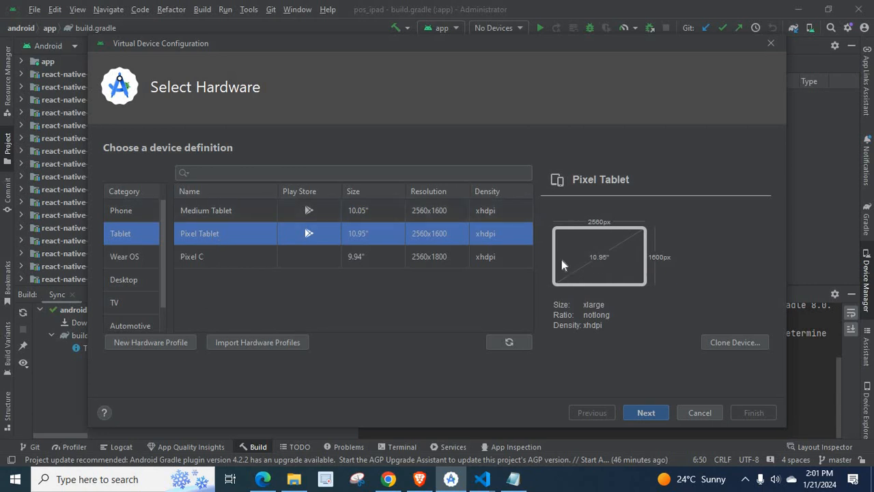
pyautogui.moveTo(571, 255)
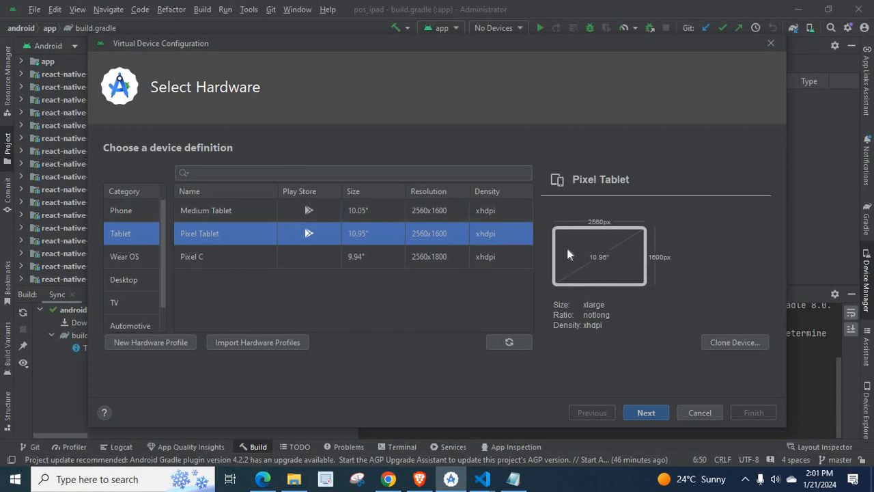
pyautogui.moveTo(562, 315)
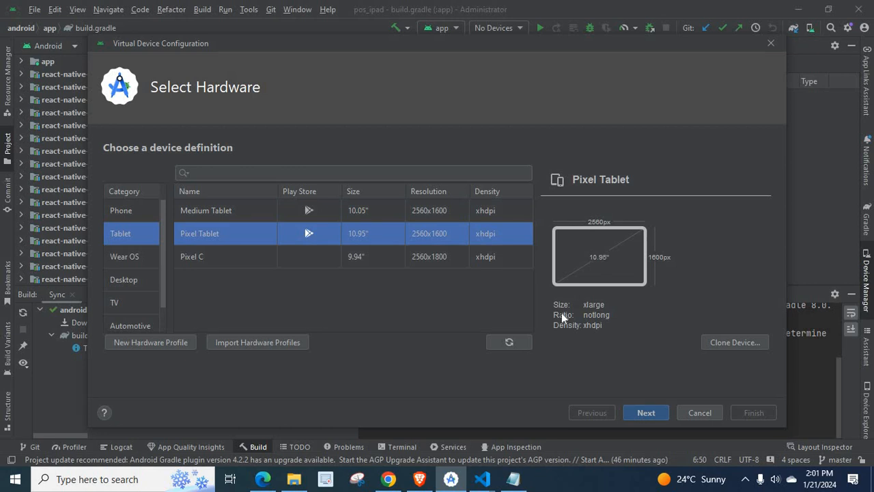
pyautogui.moveTo(590, 347)
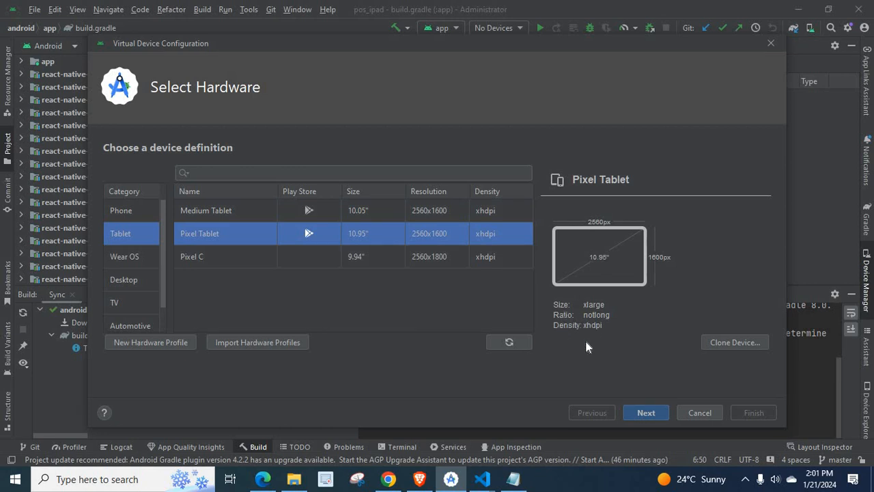
pyautogui.moveTo(584, 281)
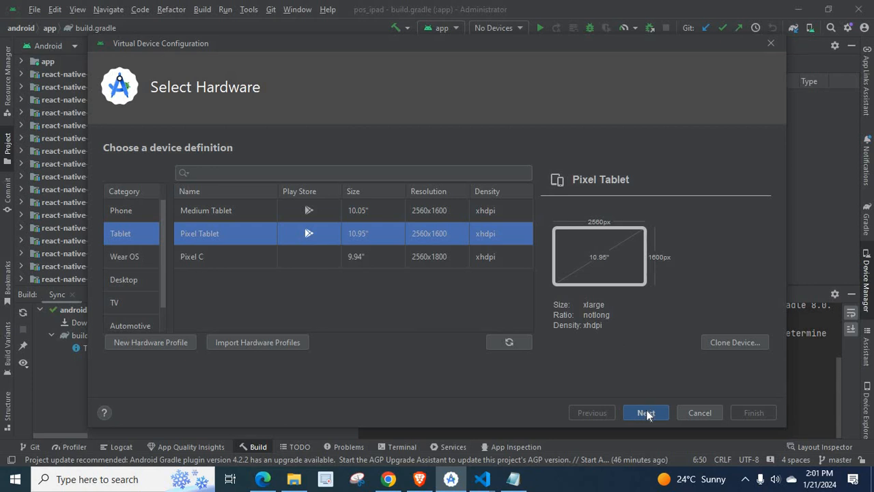
# - Advance to the System Image page with UpsideDownCake (API 34) highlighted
pyautogui.click(645, 411)
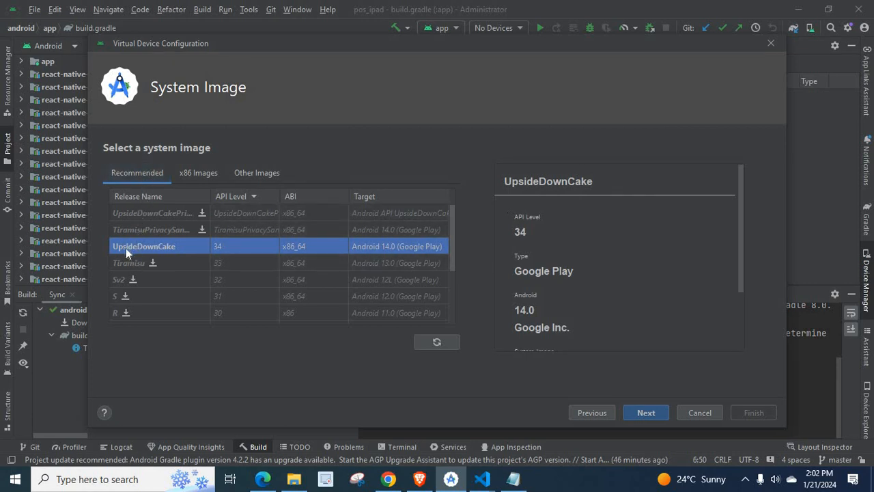
pyautogui.moveTo(168, 253)
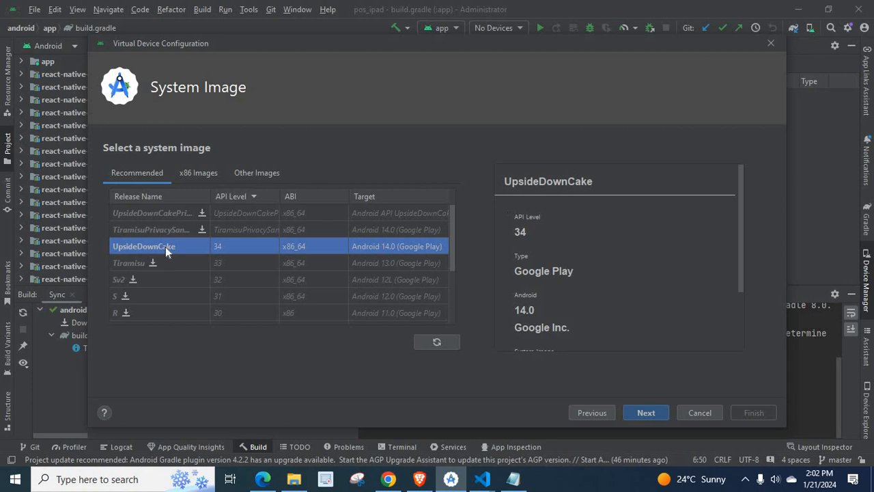
pyautogui.moveTo(230, 251)
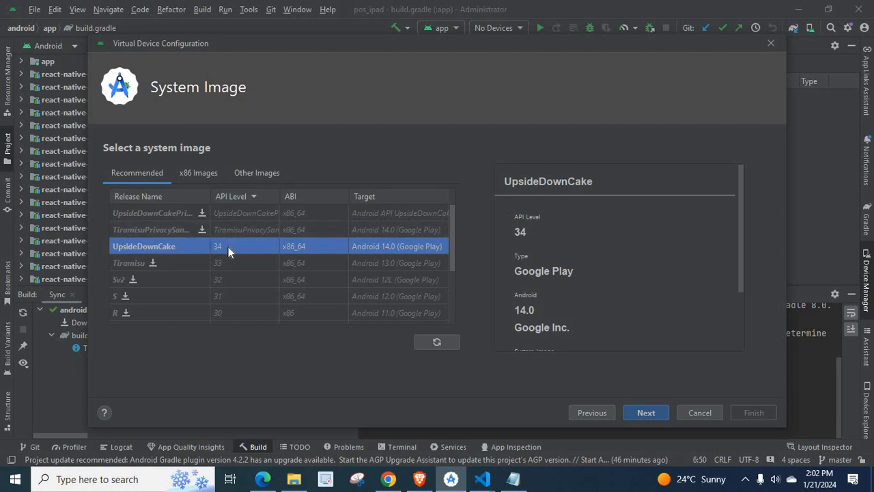
pyautogui.moveTo(291, 255)
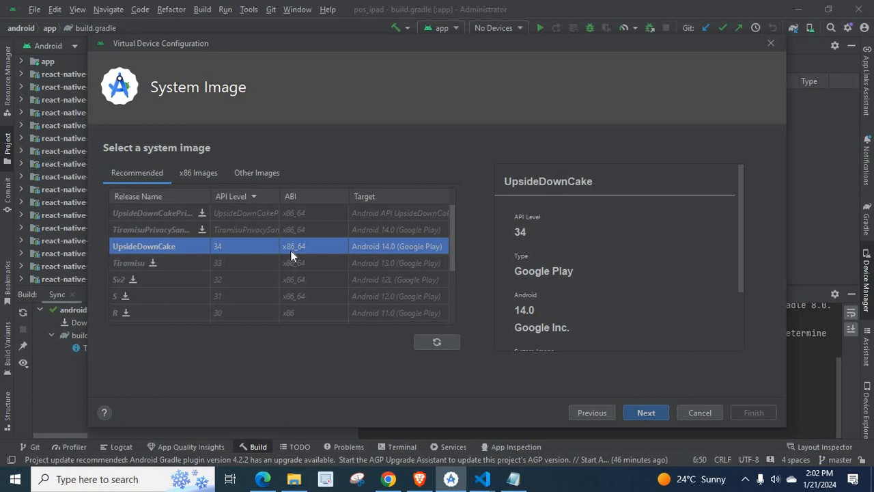
pyautogui.moveTo(307, 255)
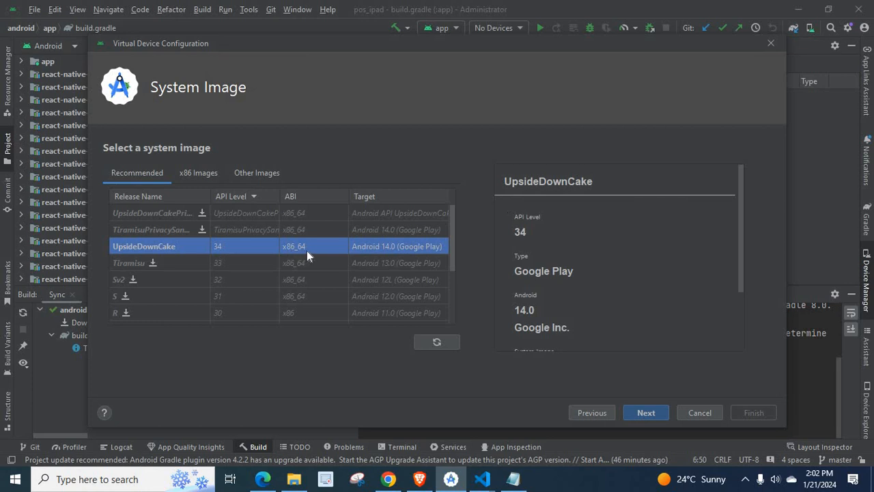
pyautogui.moveTo(395, 254)
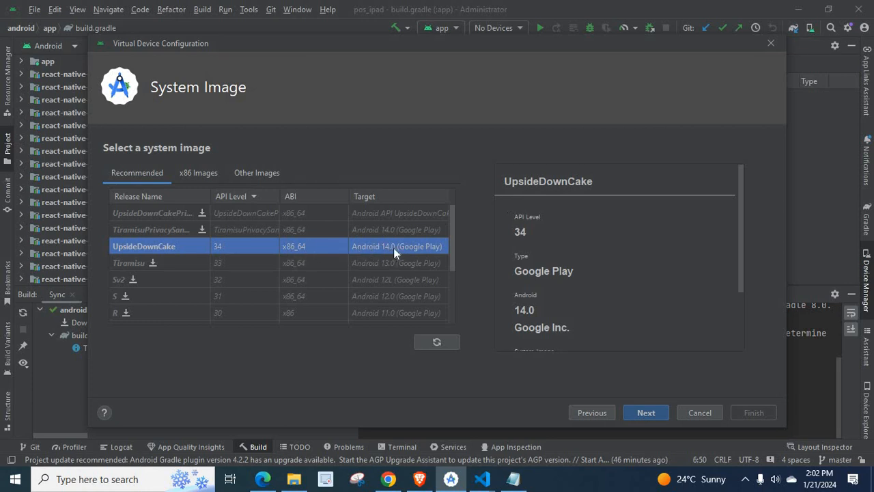
pyautogui.moveTo(418, 252)
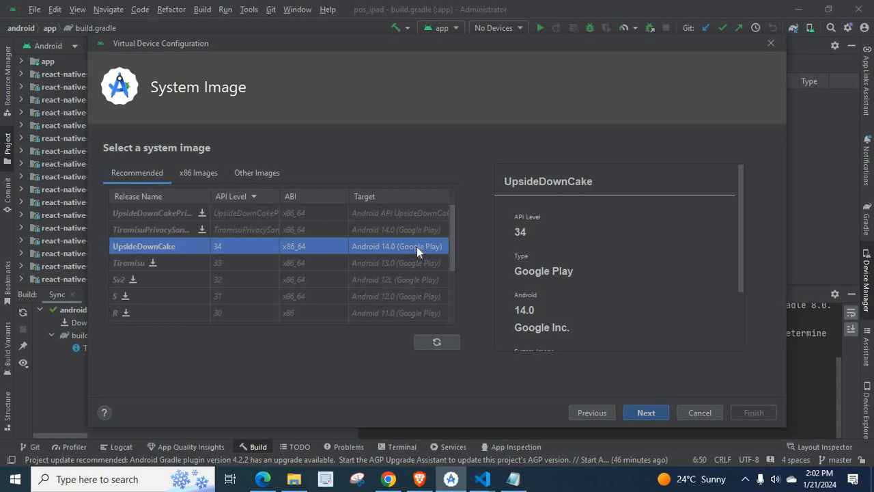
pyautogui.moveTo(661, 190)
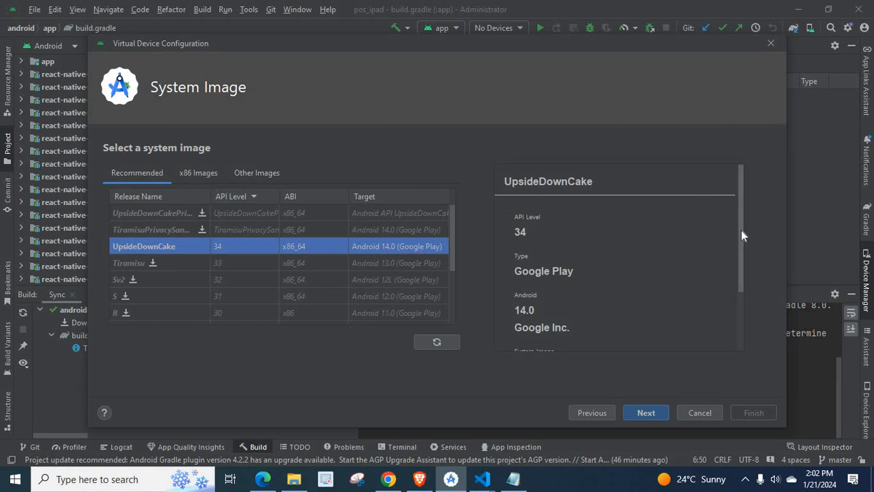
pyautogui.scroll(-3)
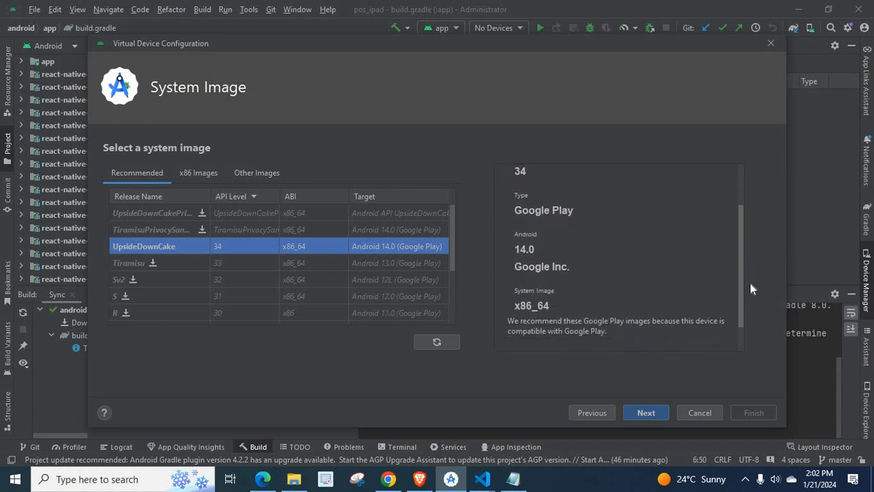
pyautogui.scroll(-3)
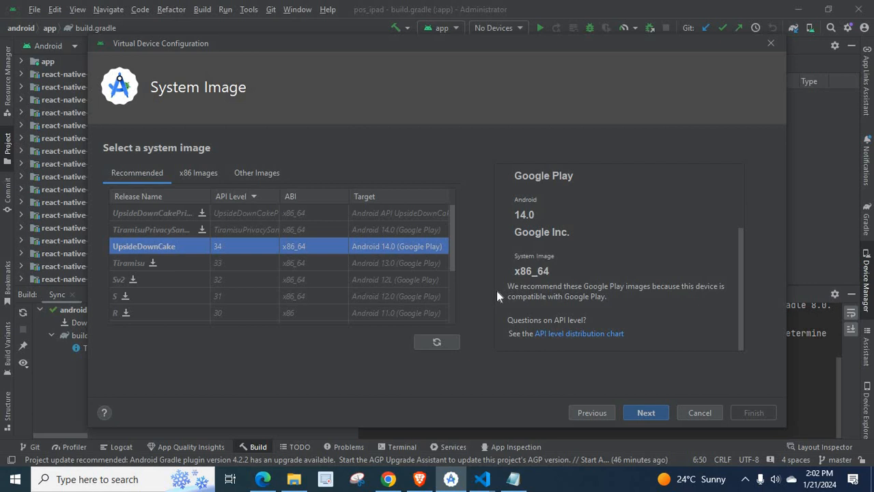
pyautogui.moveTo(615, 292)
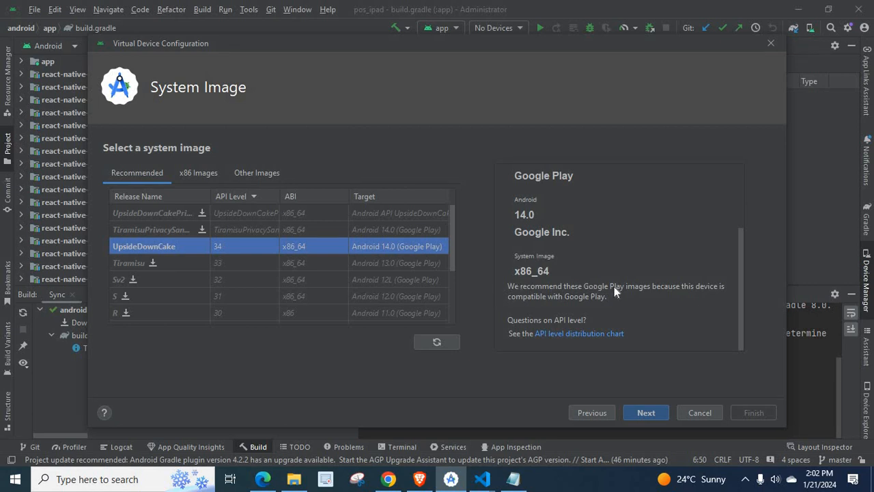
pyautogui.moveTo(695, 292)
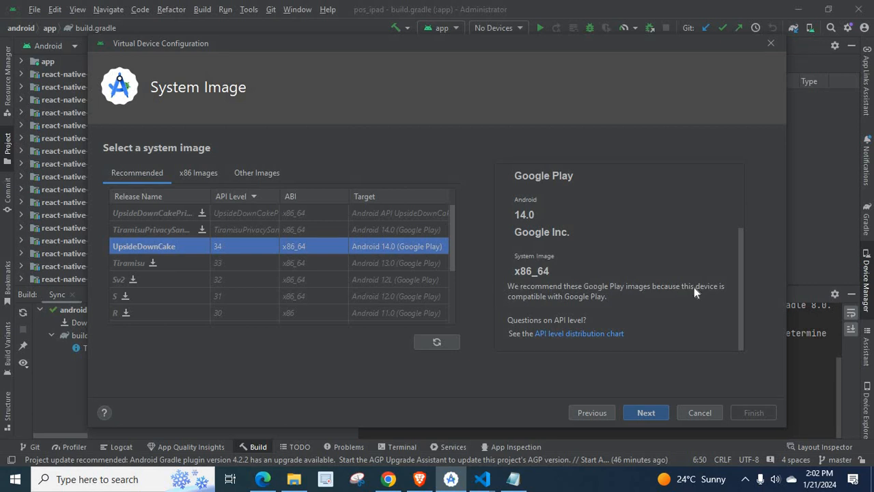
pyautogui.moveTo(598, 303)
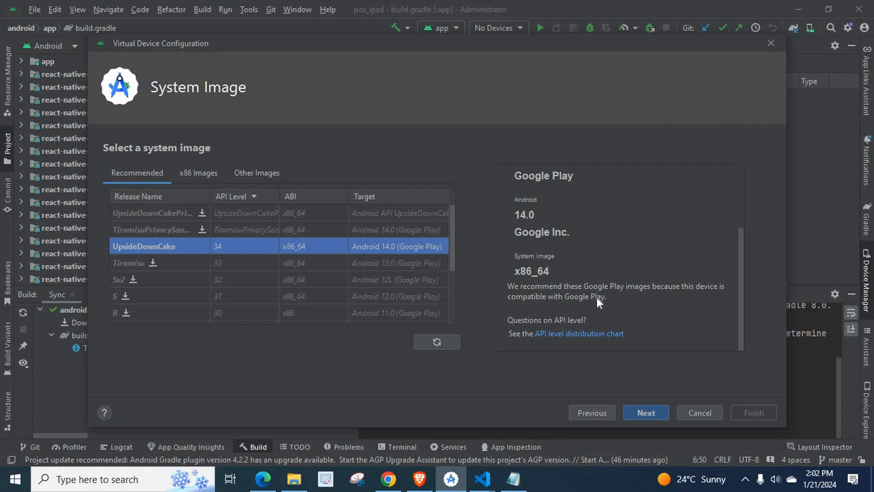
pyautogui.moveTo(601, 336)
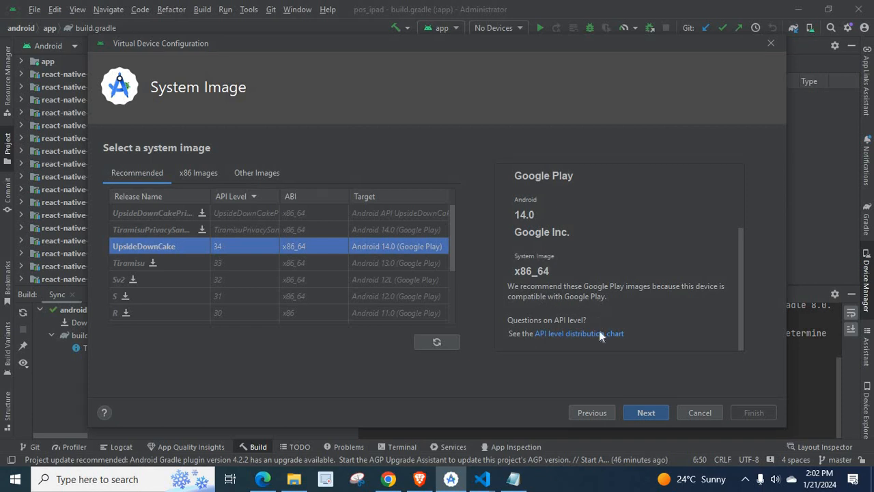
pyautogui.moveTo(646, 412)
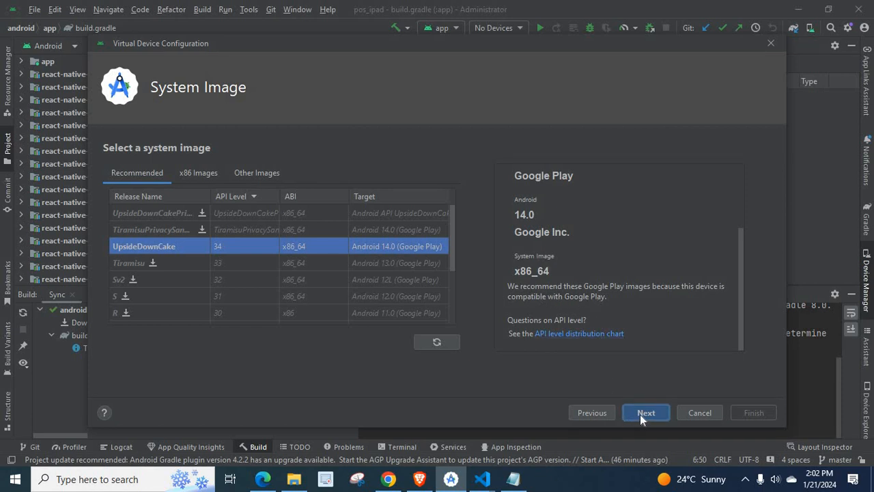
# - Accept the API 34 image, set Landscape startup orientation and keep the device frame enabled
pyautogui.click(646, 412)
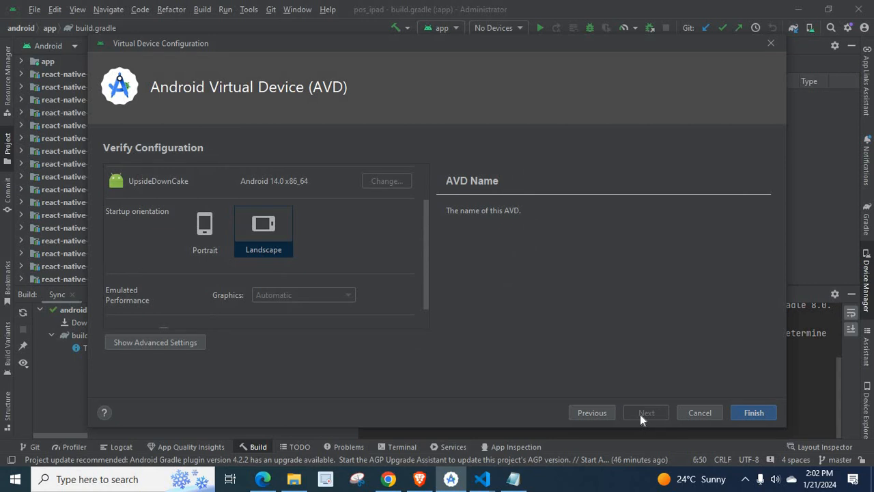
pyautogui.moveTo(220, 95)
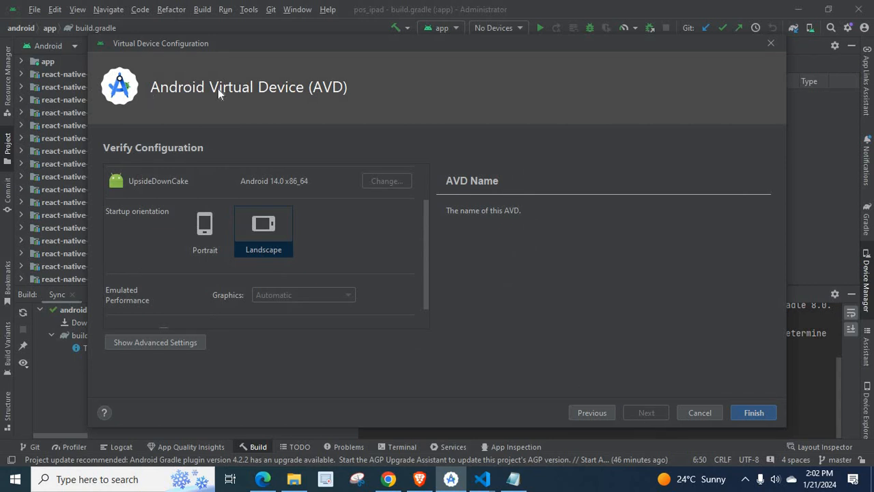
pyautogui.moveTo(194, 158)
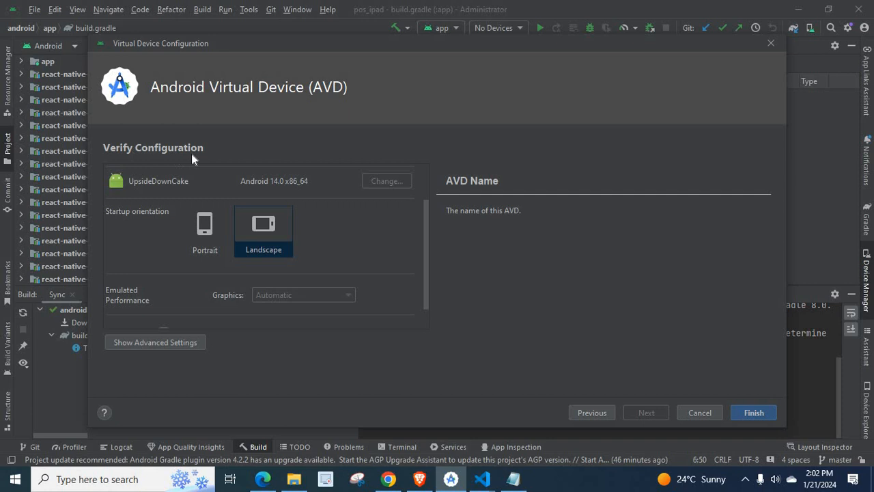
pyautogui.moveTo(145, 193)
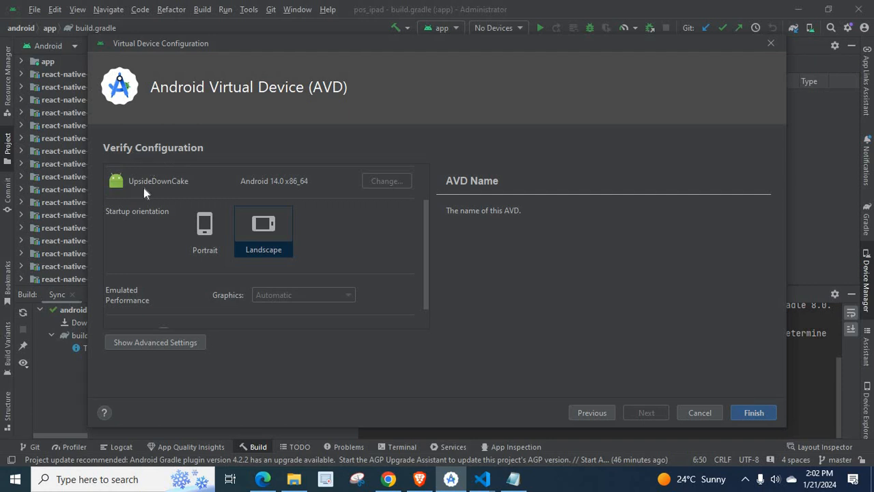
pyautogui.moveTo(275, 187)
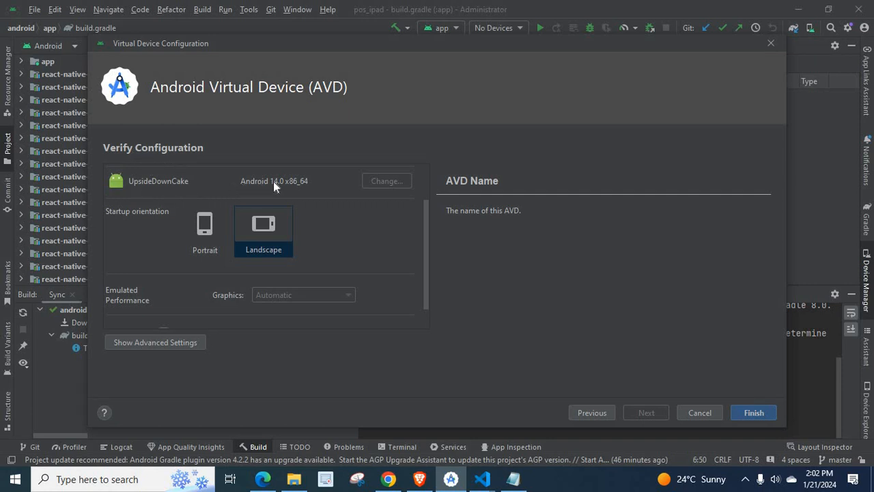
pyautogui.moveTo(294, 190)
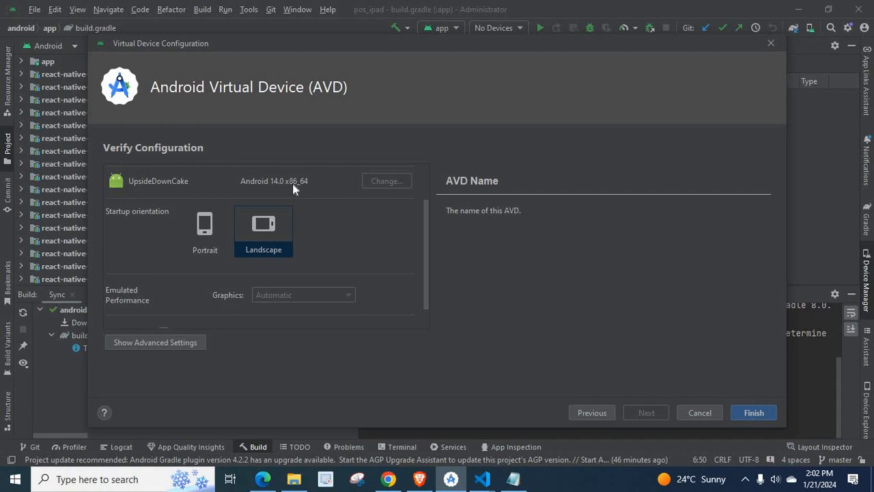
pyautogui.moveTo(143, 227)
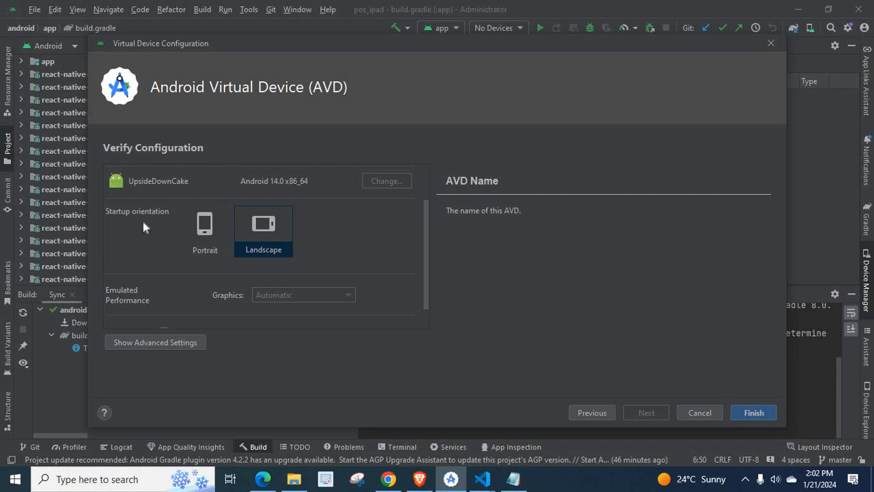
pyautogui.moveTo(260, 234)
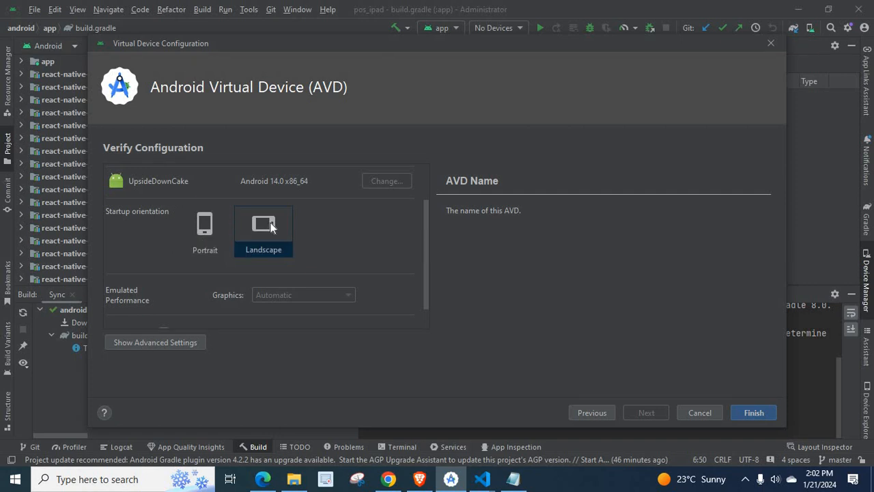
pyautogui.click(264, 225)
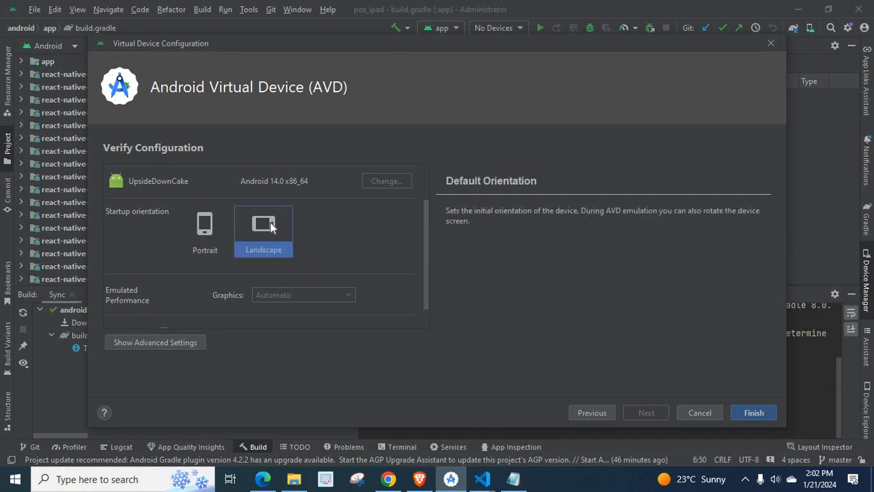
pyautogui.moveTo(555, 325)
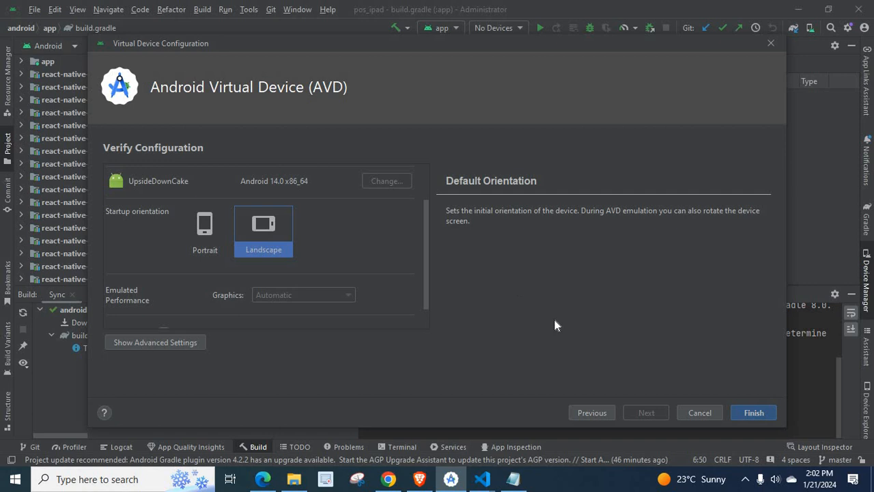
pyautogui.moveTo(406, 278)
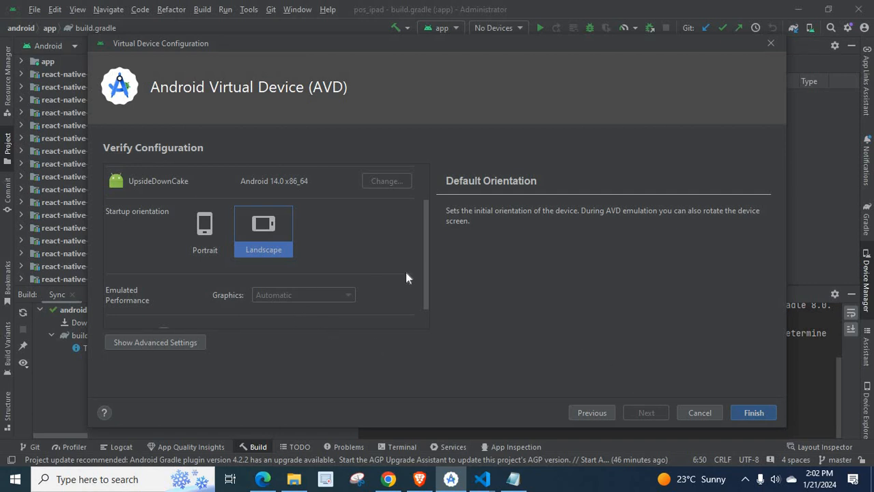
pyautogui.scroll(-3)
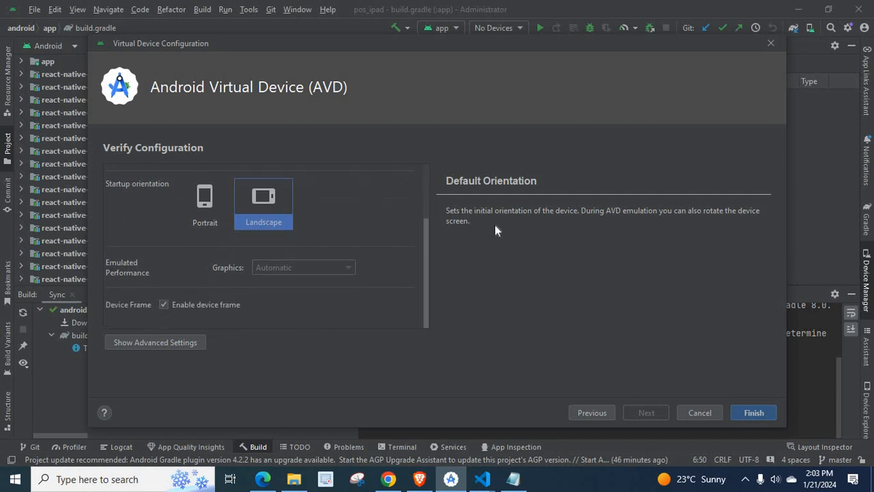
pyautogui.moveTo(595, 220)
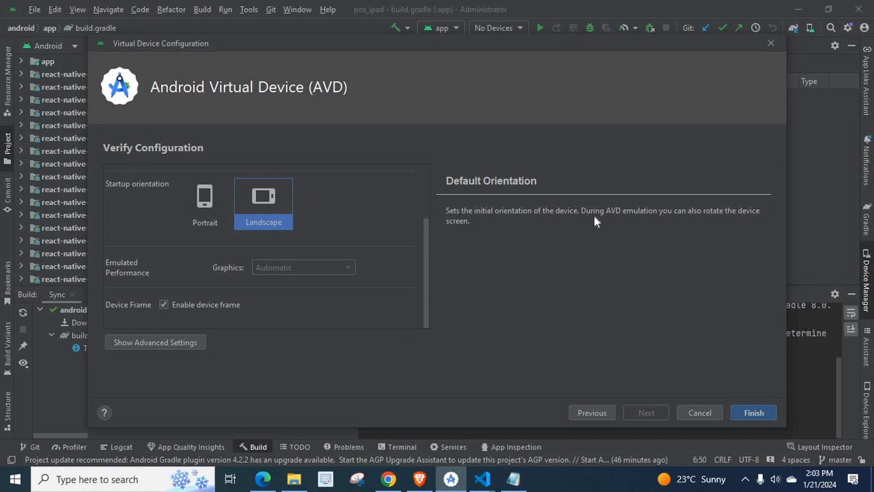
pyautogui.moveTo(695, 221)
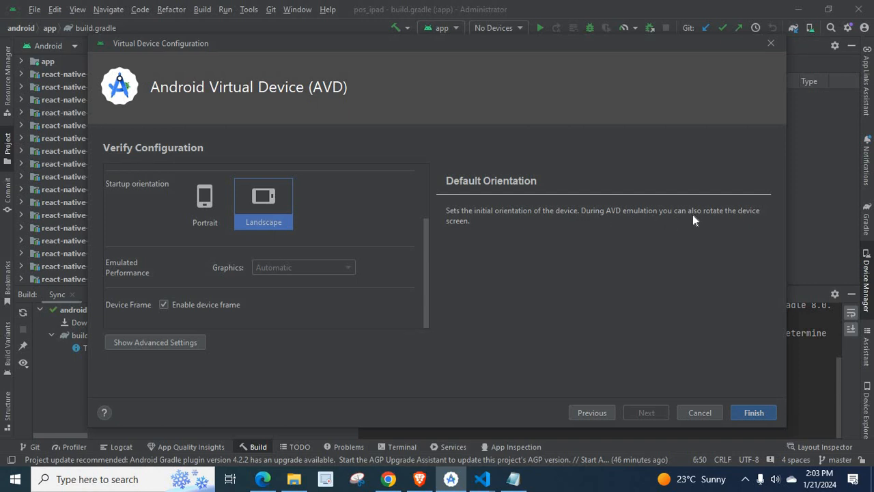
pyautogui.moveTo(429, 247)
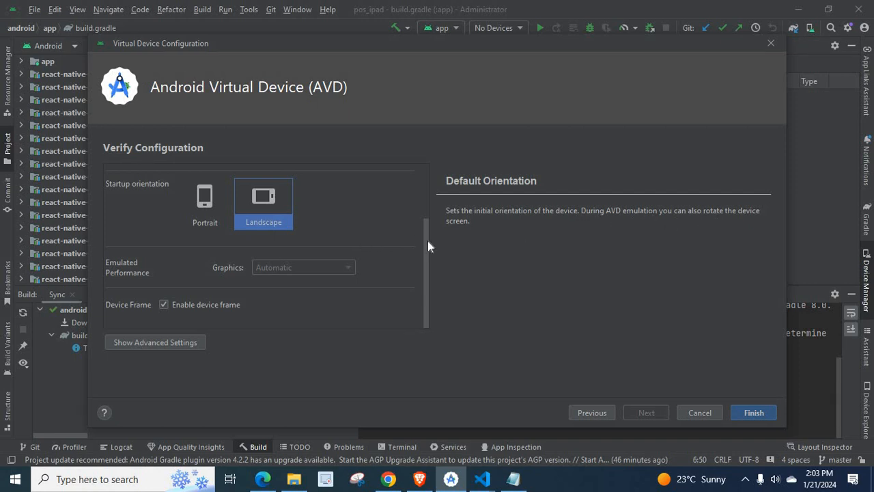
pyautogui.moveTo(446, 271)
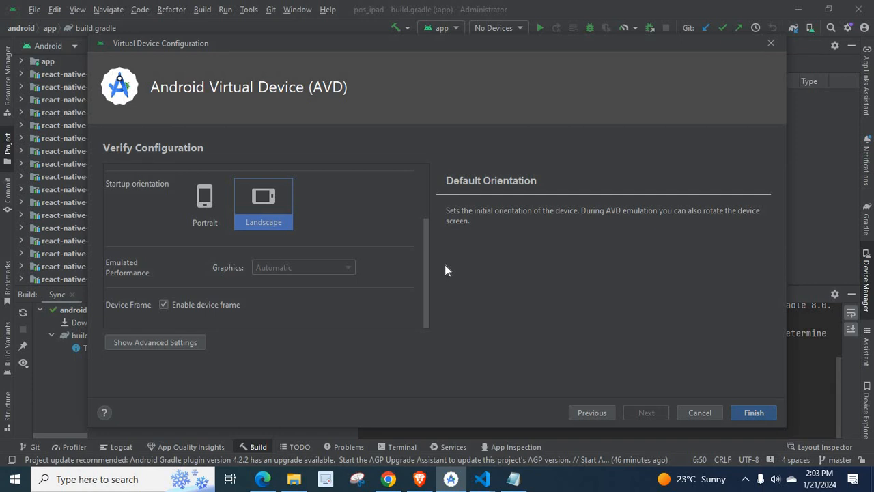
pyautogui.moveTo(342, 276)
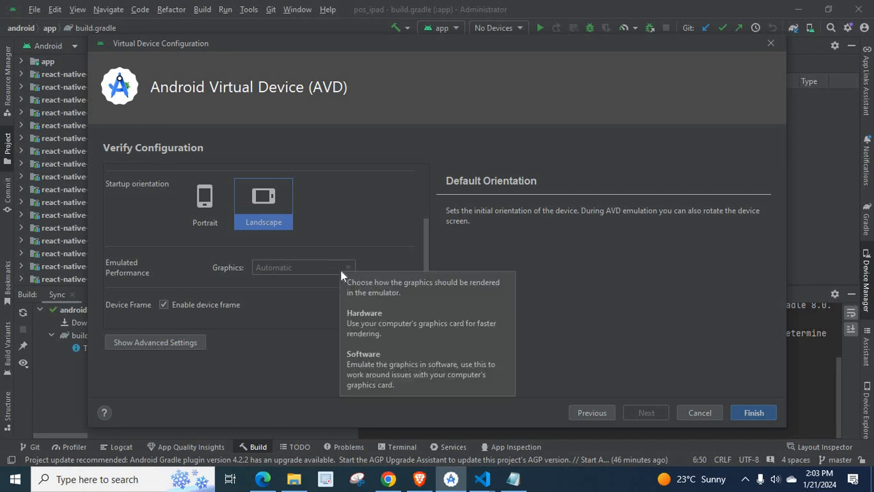
pyautogui.moveTo(423, 292)
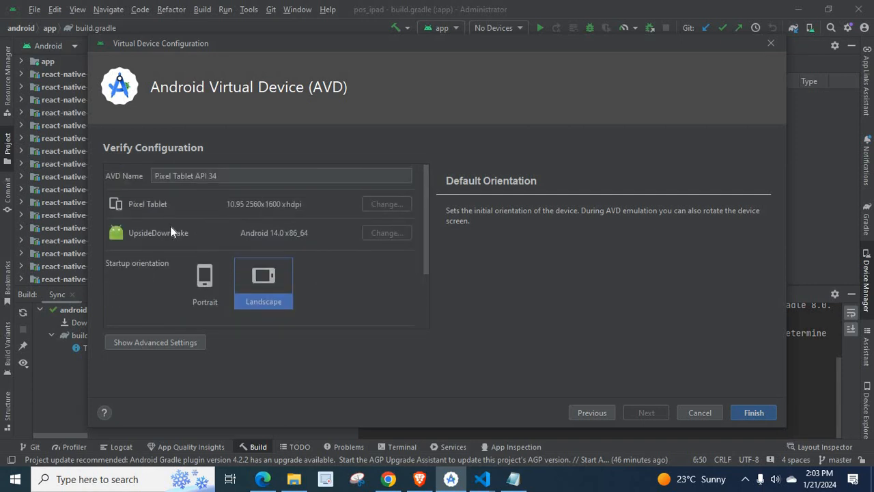
pyautogui.click(281, 175)
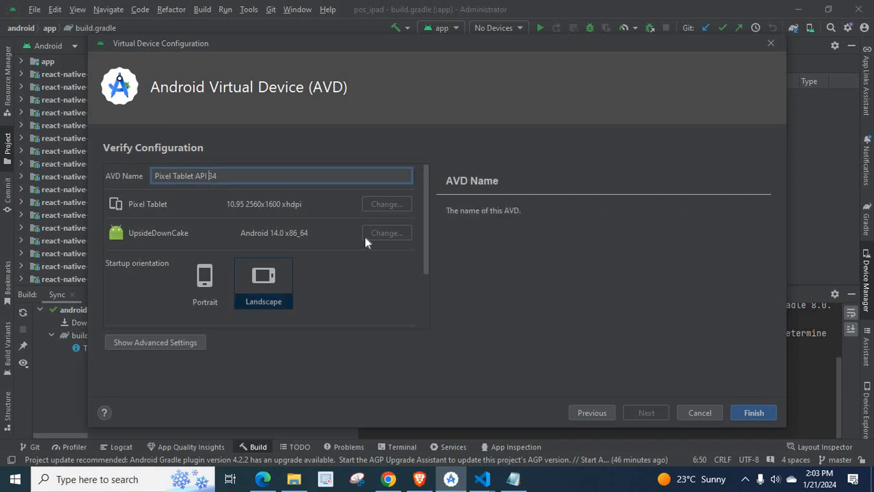
pyautogui.moveTo(430, 257)
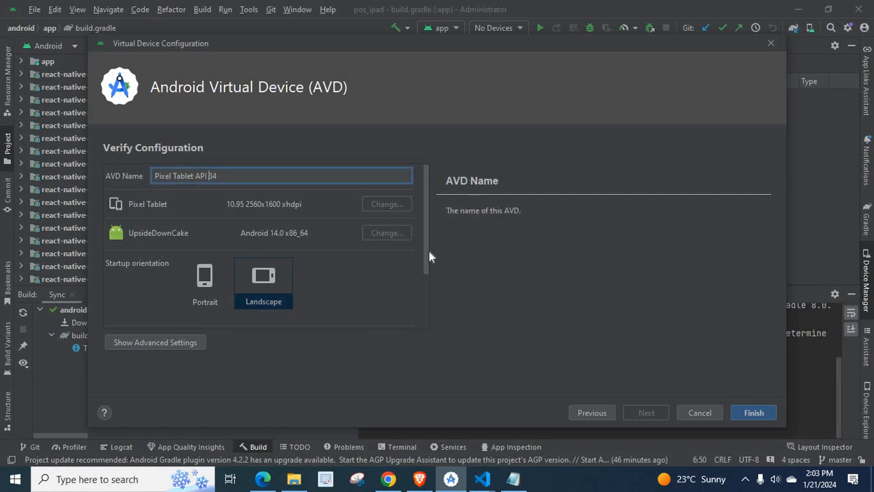
pyautogui.scroll(-3)
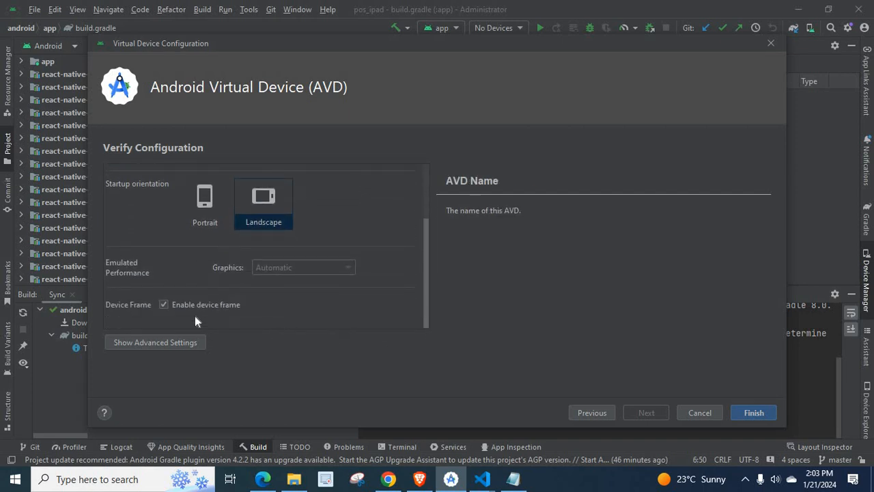
pyautogui.moveTo(221, 312)
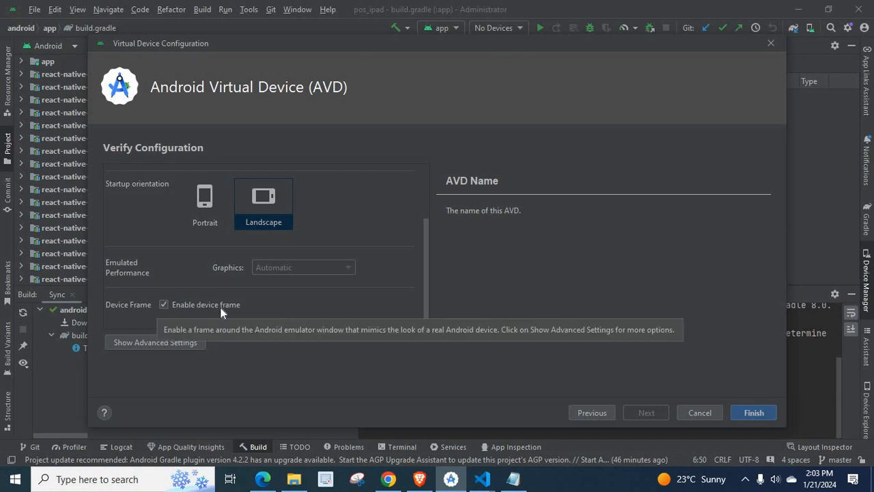
pyautogui.moveTo(260, 309)
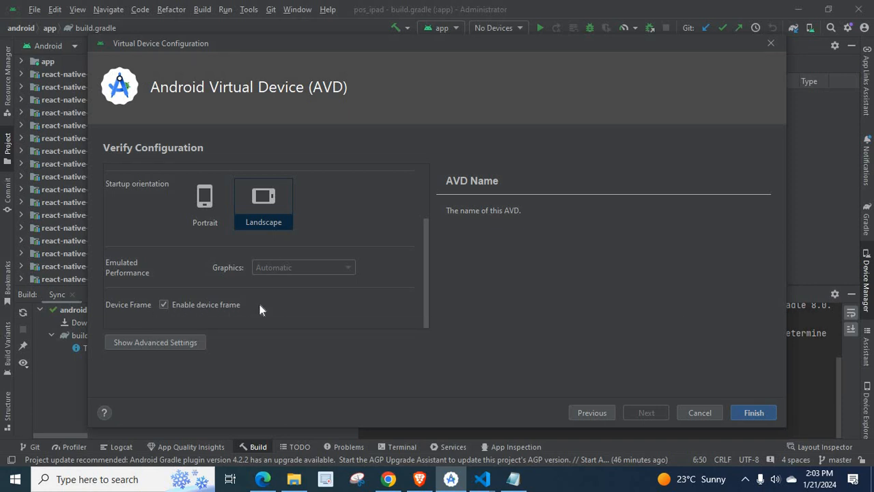
pyautogui.moveTo(209, 310)
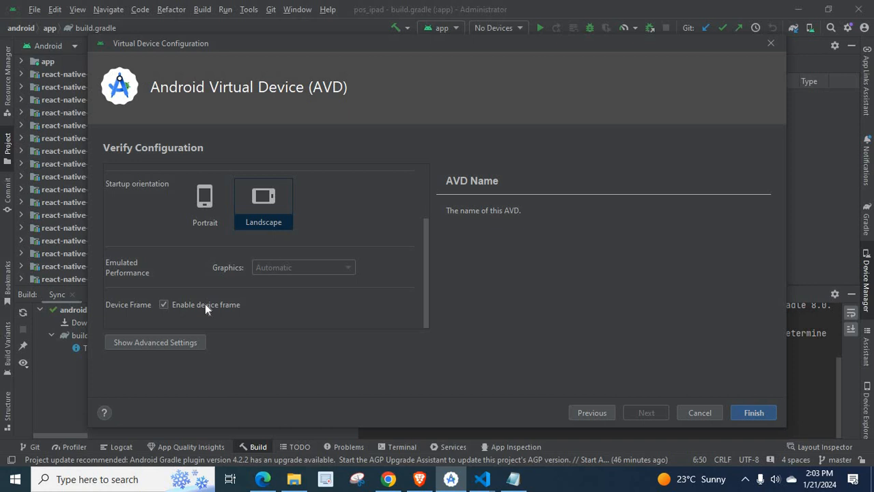
pyautogui.moveTo(246, 311)
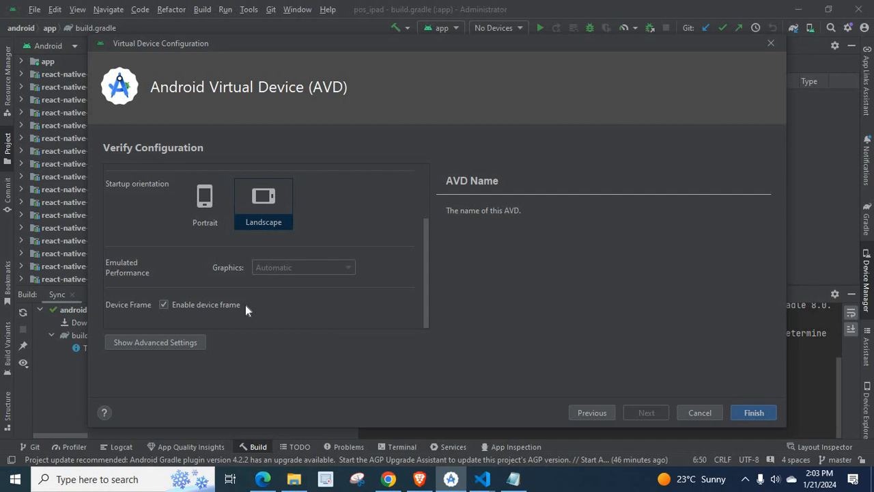
pyautogui.moveTo(184, 354)
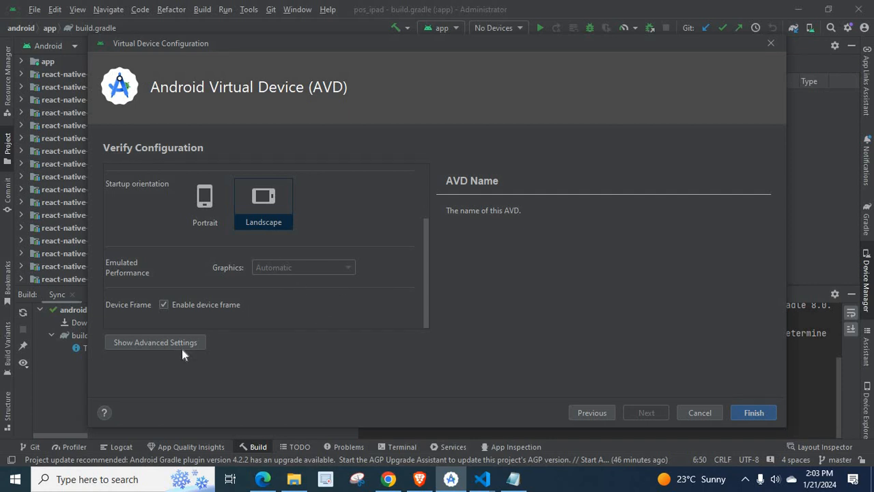
# - Show advanced settings and scroll through Camera, Network, Emulated Performance and Memory options
pyautogui.click(155, 342)
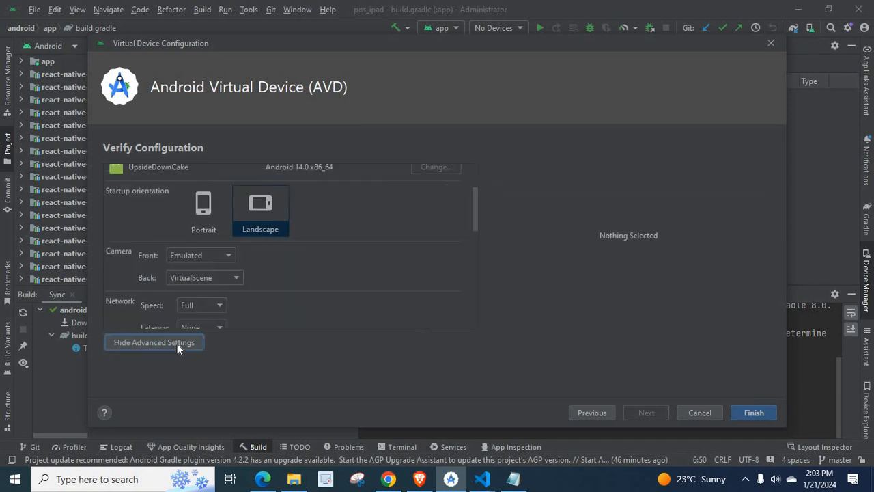
pyautogui.moveTo(482, 230)
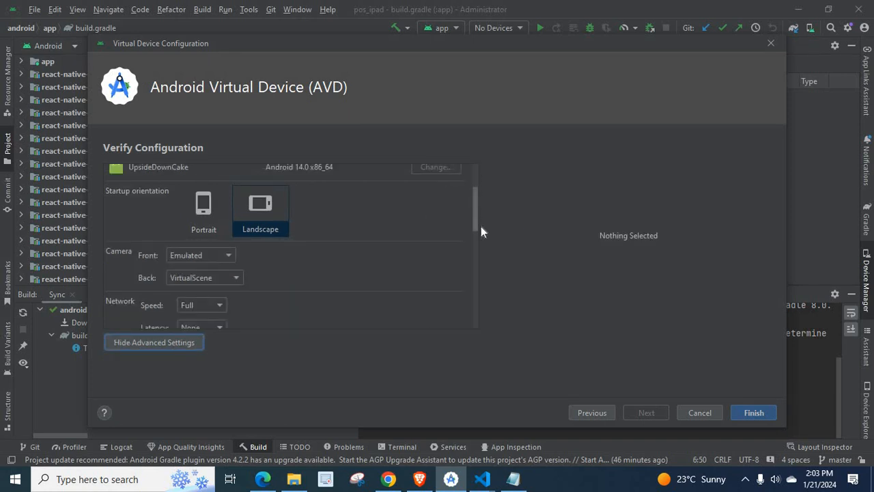
pyautogui.scroll(-3)
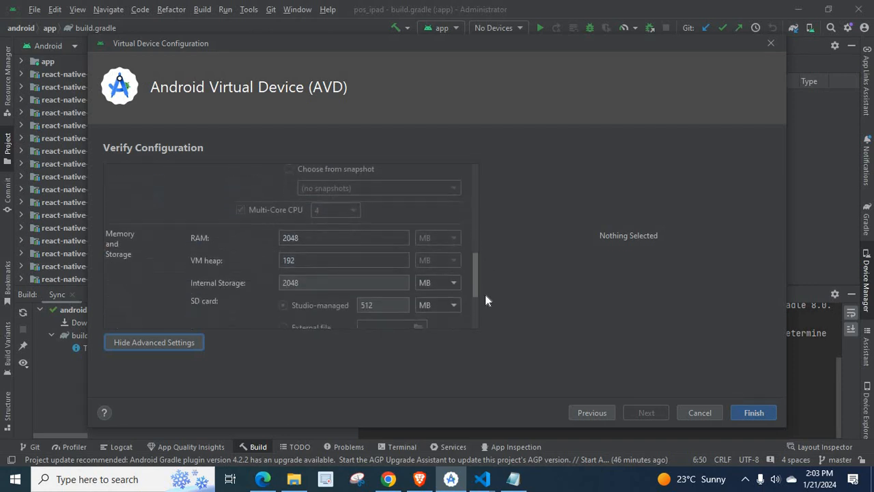
pyautogui.scroll(3)
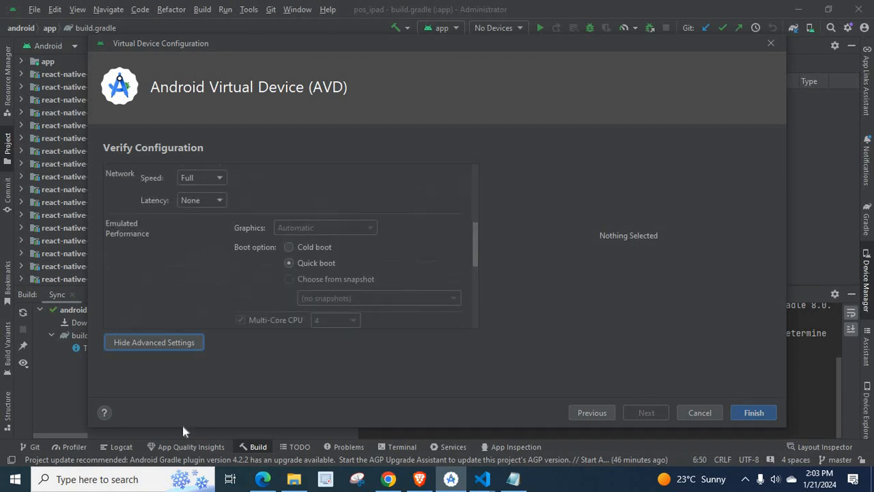
pyautogui.moveTo(141, 345)
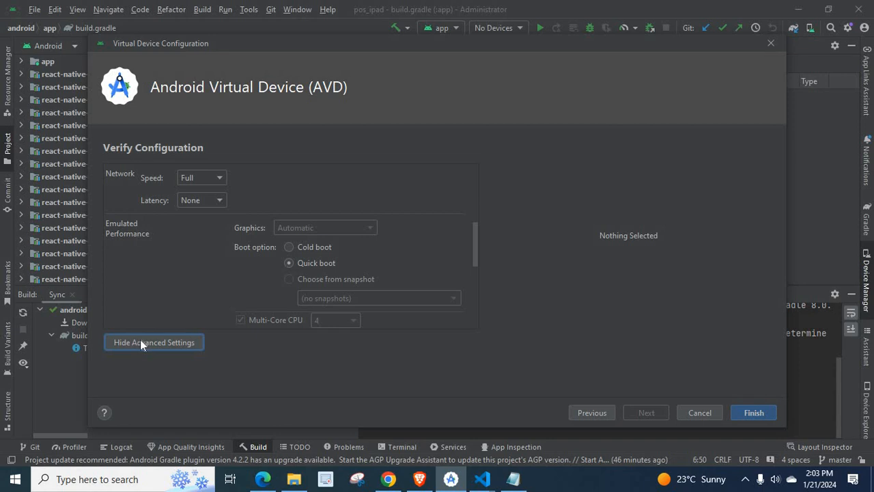
# - Hide advanced settings, scroll to the top and select the AVD name 'Pixel Tablet API 34'
pyautogui.click(154, 342)
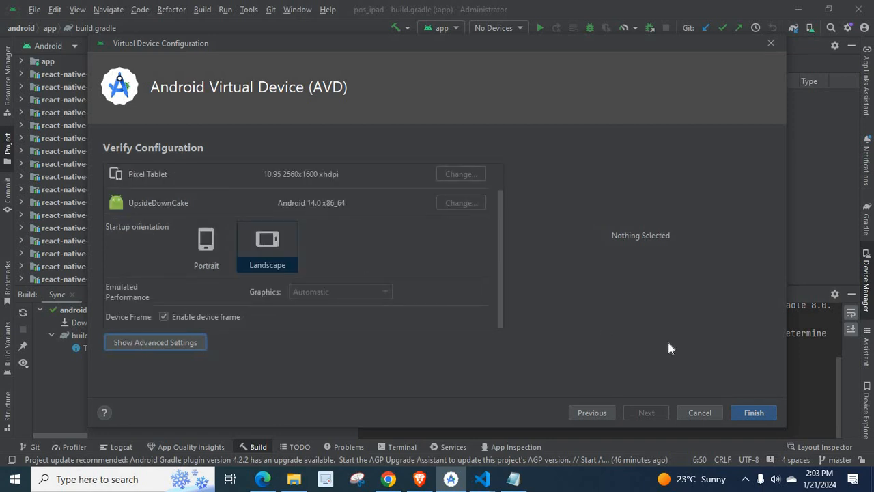
pyautogui.moveTo(512, 272)
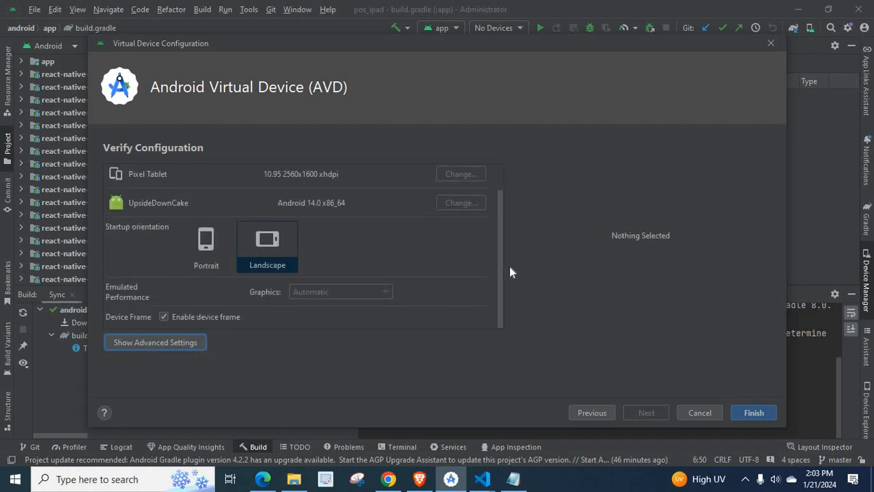
pyautogui.scroll(3)
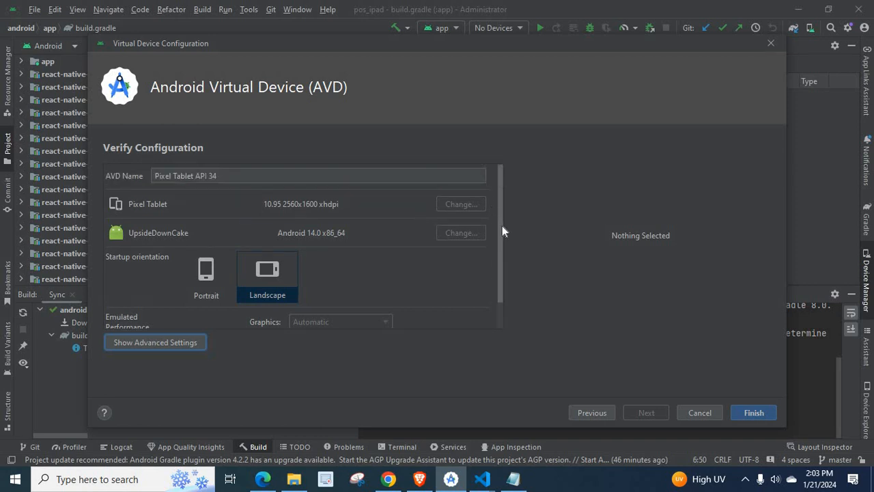
pyautogui.moveTo(280, 199)
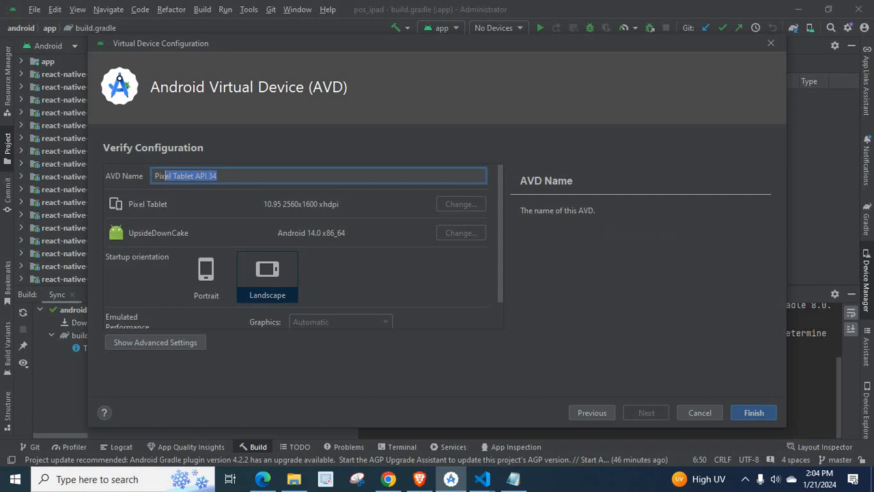
pyautogui.tripleClick(318, 176)
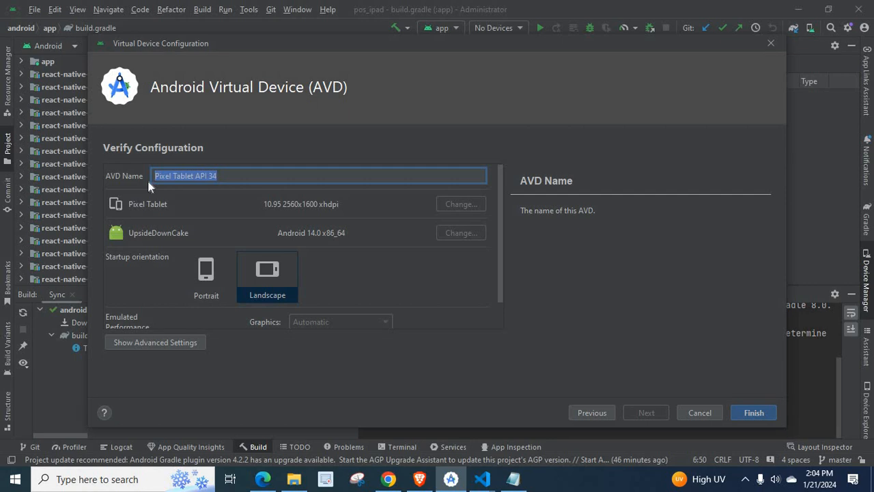
pyautogui.moveTo(250, 136)
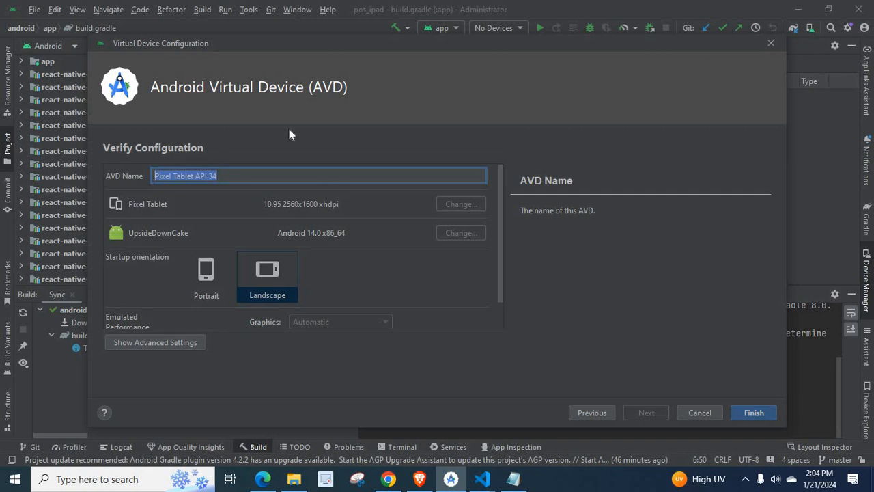
pyautogui.moveTo(642, 370)
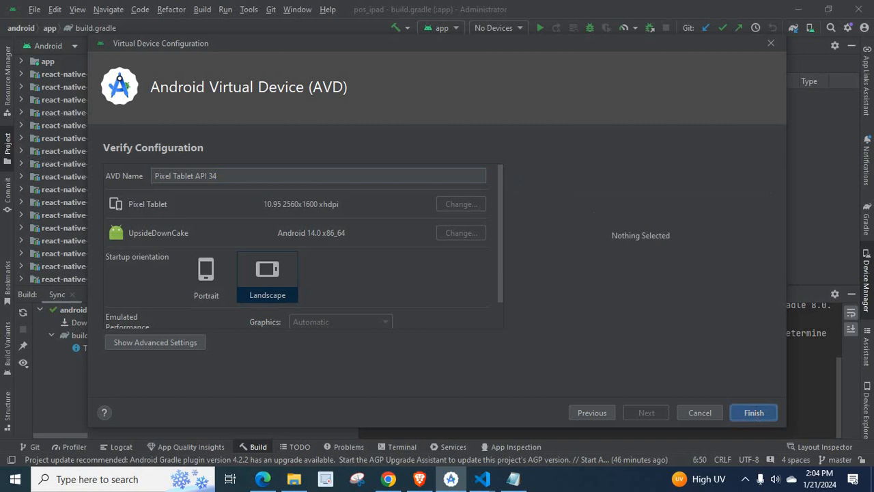
# - Finish creating Pixel Tablet API 34, then select and run it from Device Manager
pyautogui.click(753, 412)
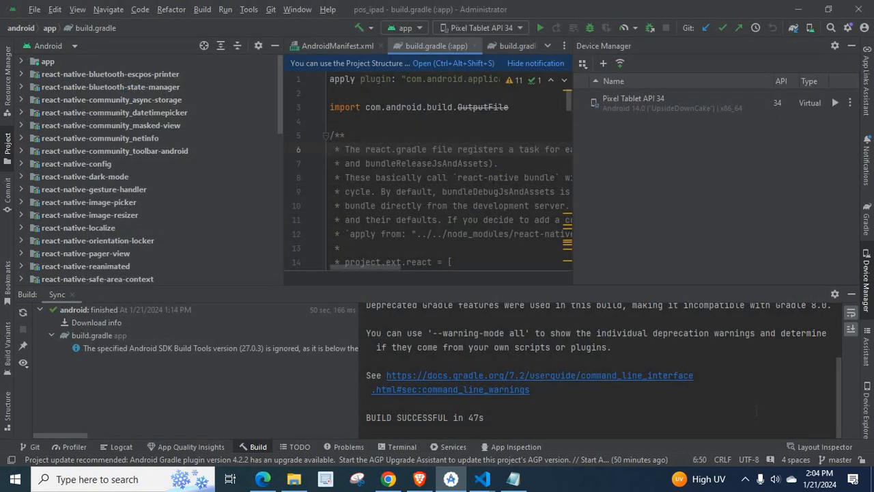
pyautogui.moveTo(630, 110)
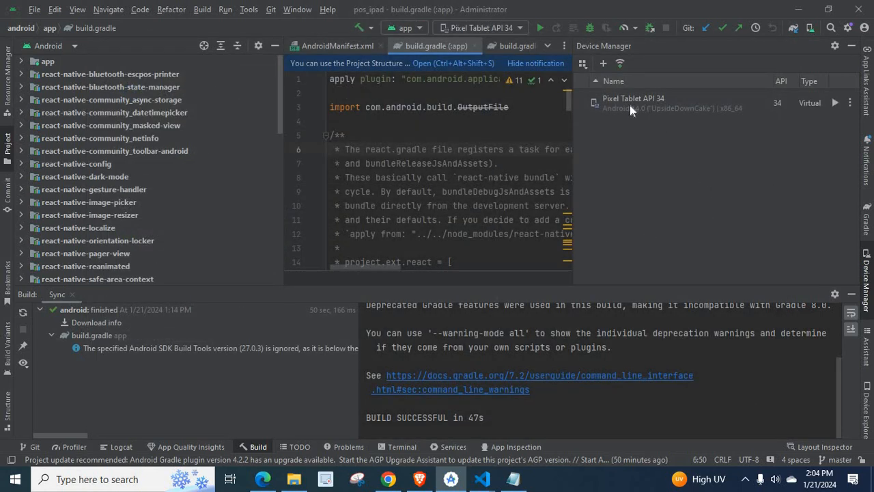
pyautogui.click(649, 103)
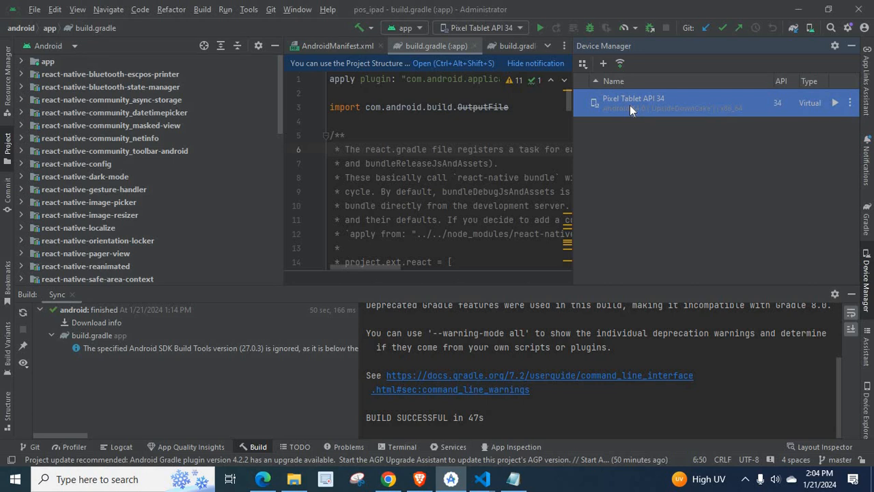
pyautogui.moveTo(837, 109)
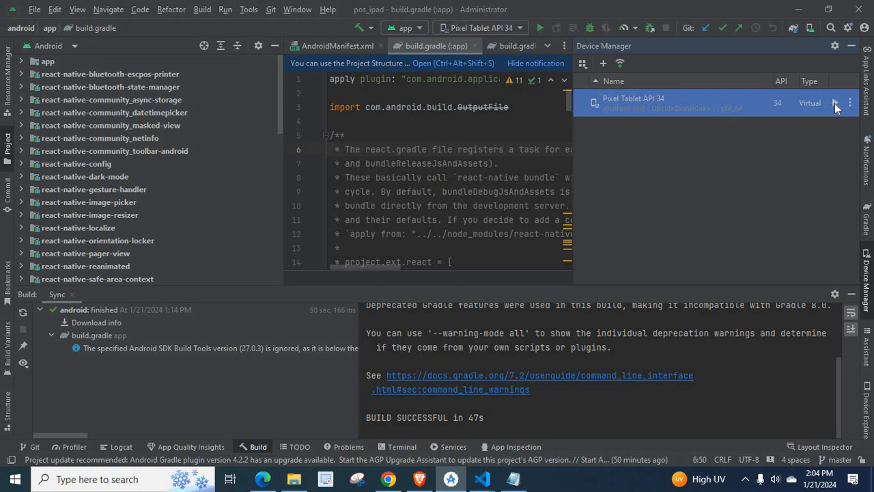
pyautogui.click(833, 102)
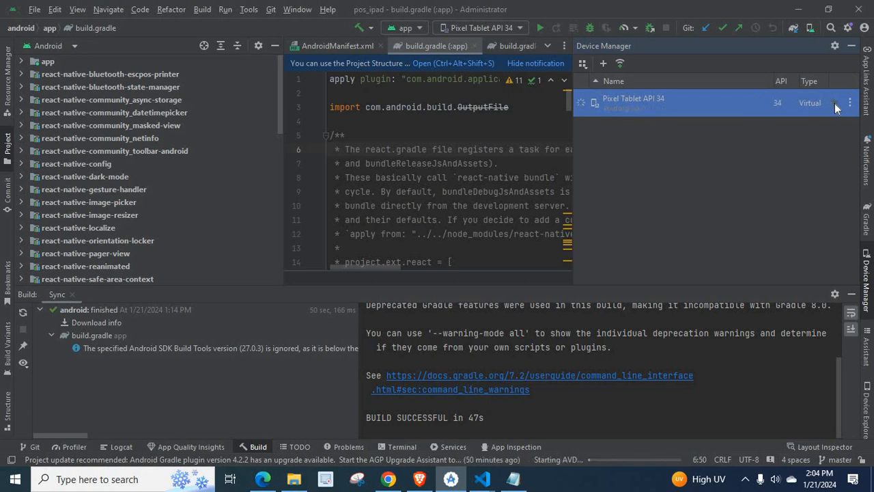